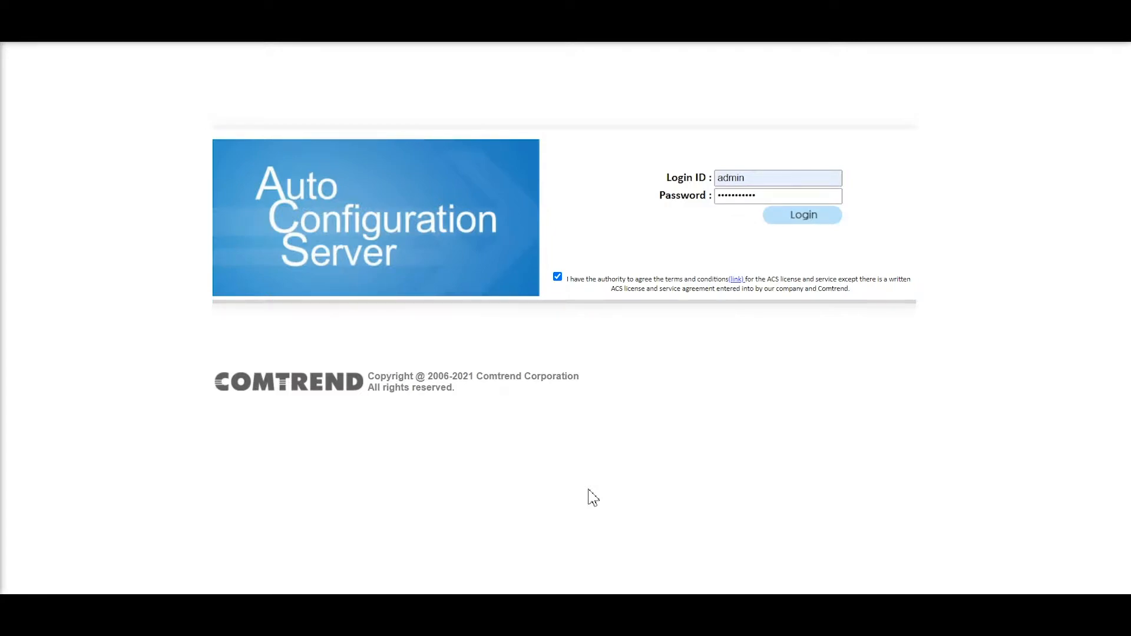
mouse_move(816, 378)
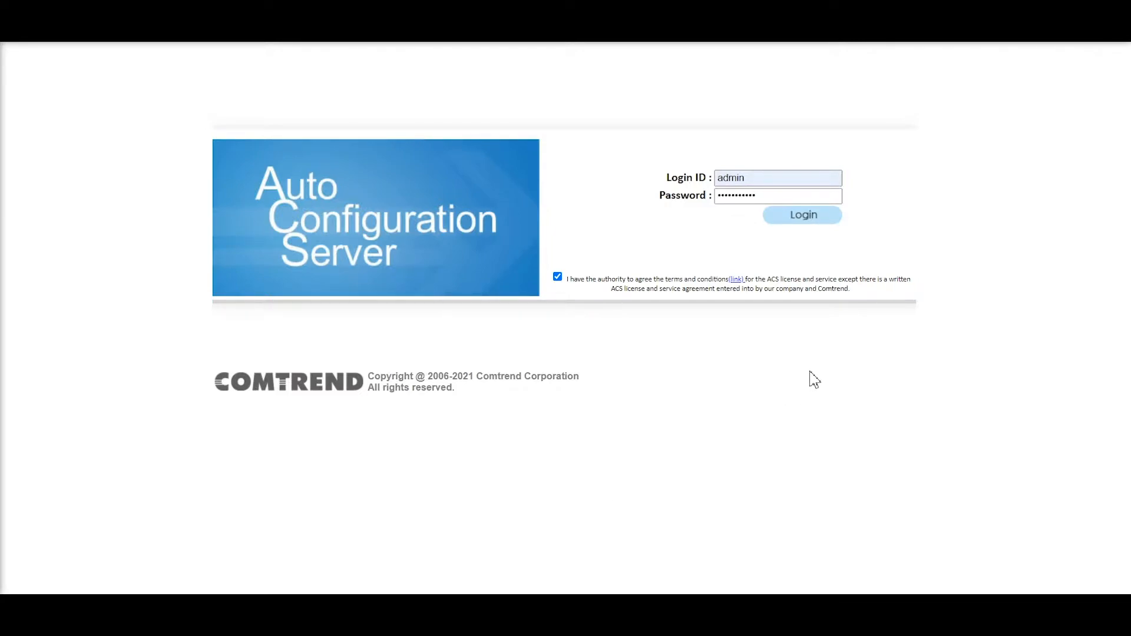
mouse_move(817, 156)
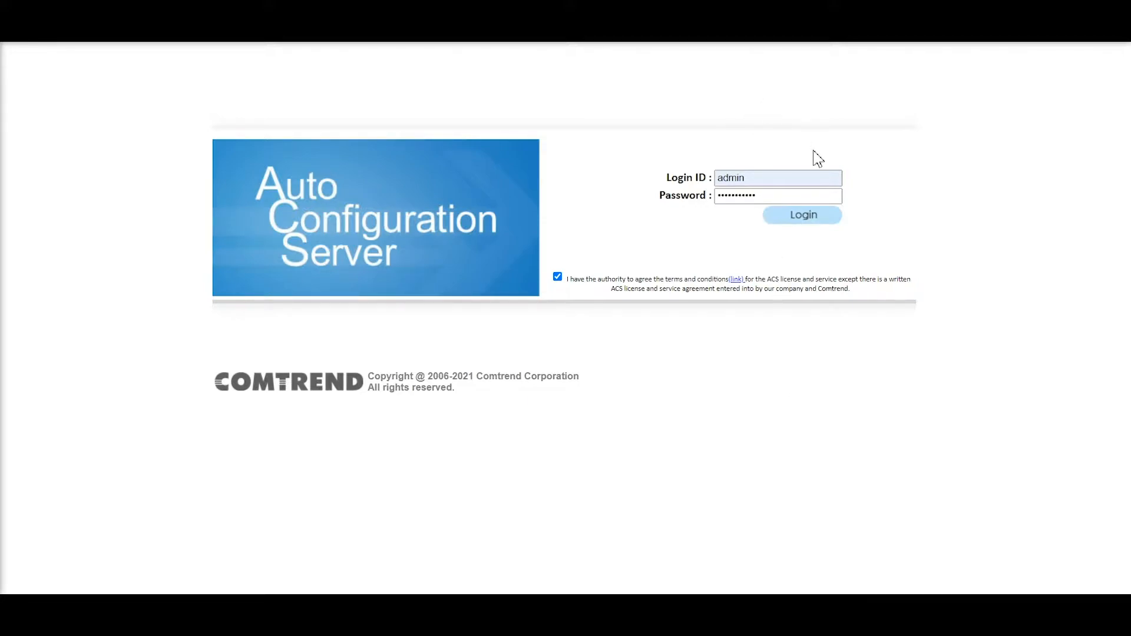
mouse_move(818, 226)
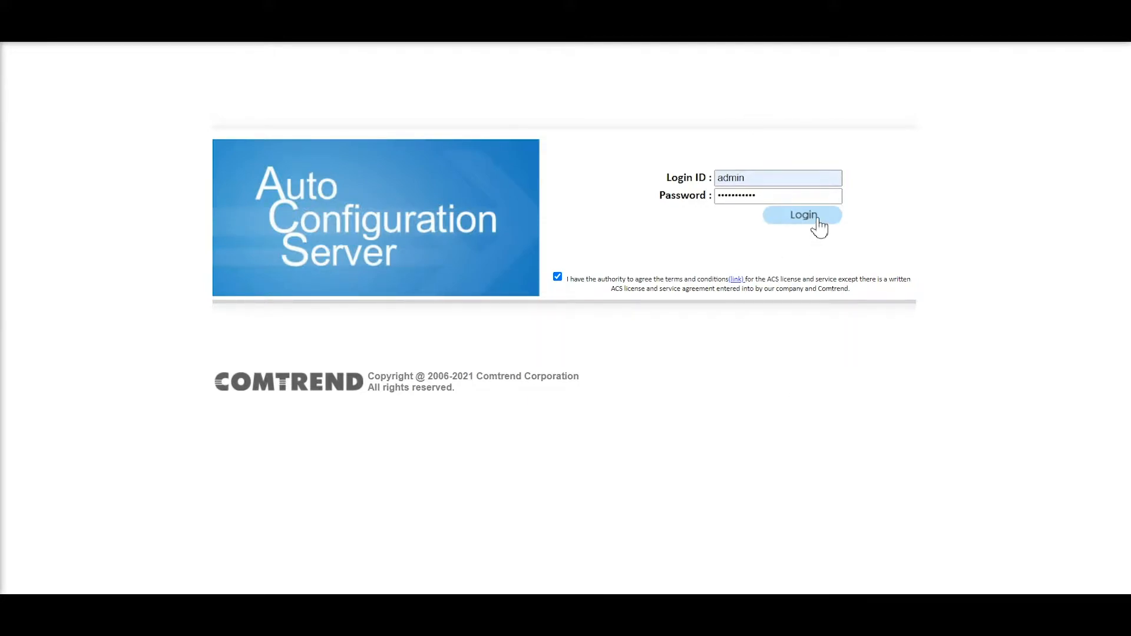
Sign in as administrator, landing on the Universal_Model model information page.
click(803, 215)
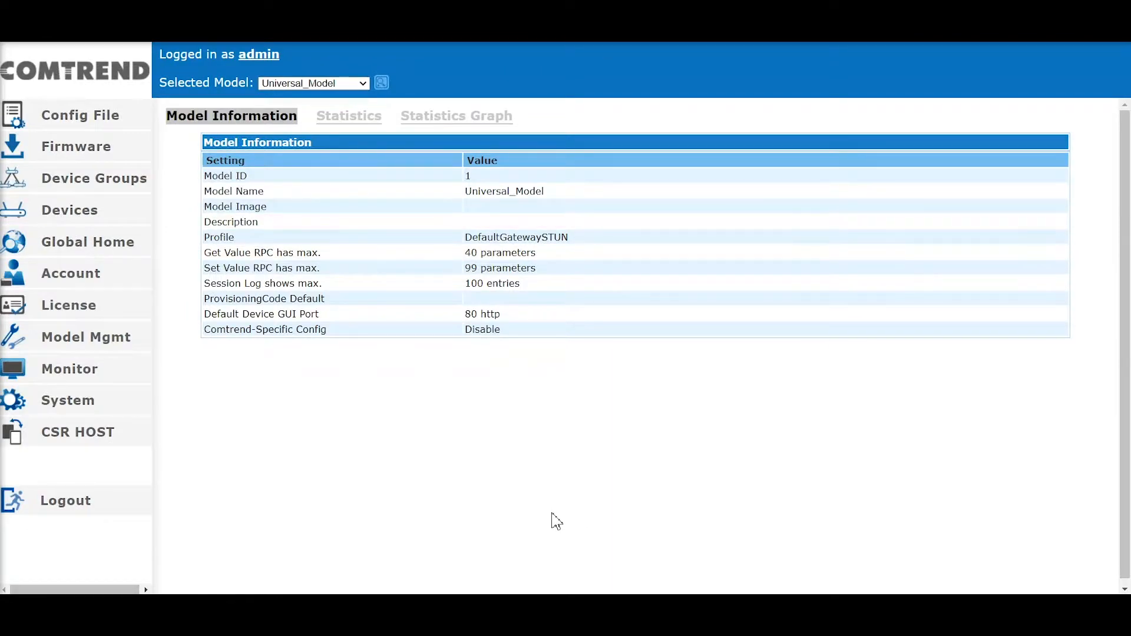
mouse_move(24, 332)
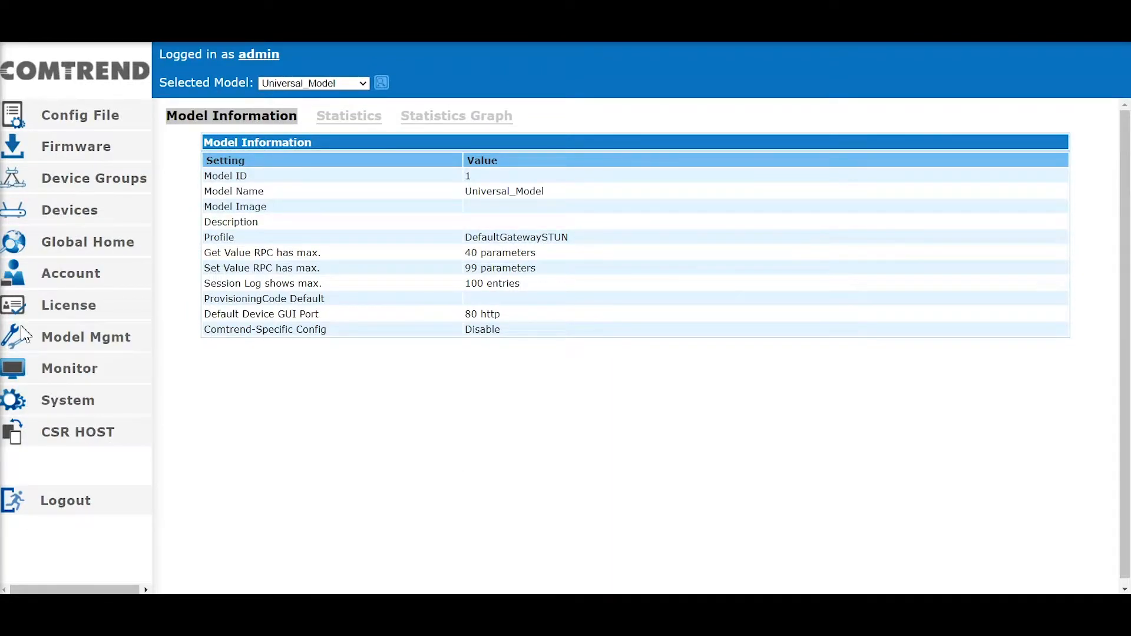
mouse_move(33, 332)
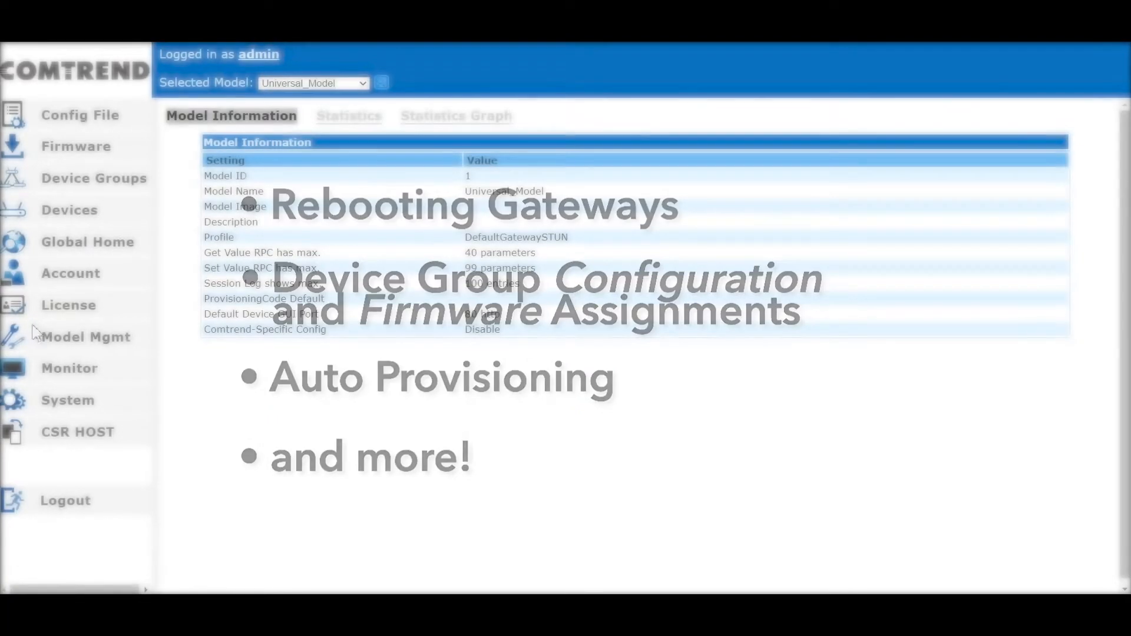
Show the Model Mgmt list of device models to pick WR6895.
click(85, 337)
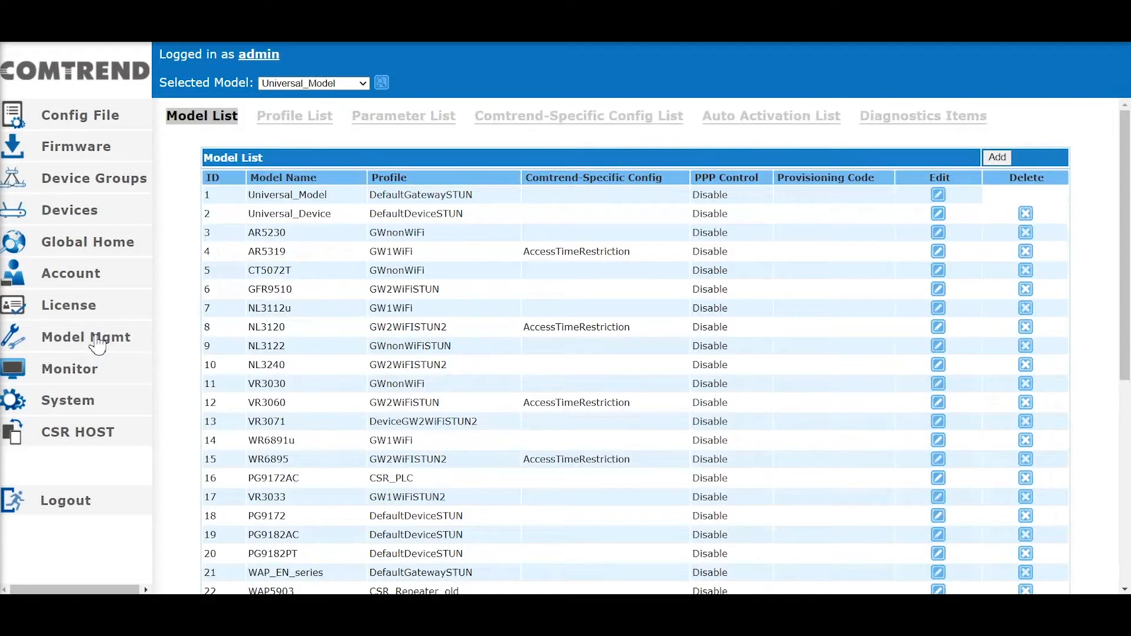
mouse_move(582, 258)
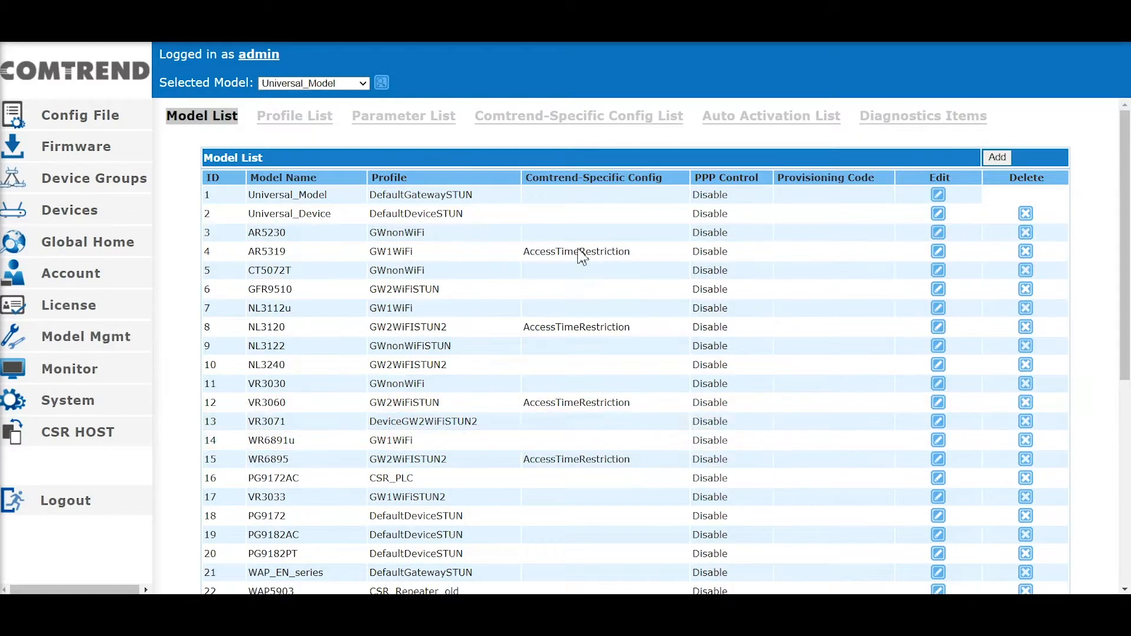
mouse_move(693, 458)
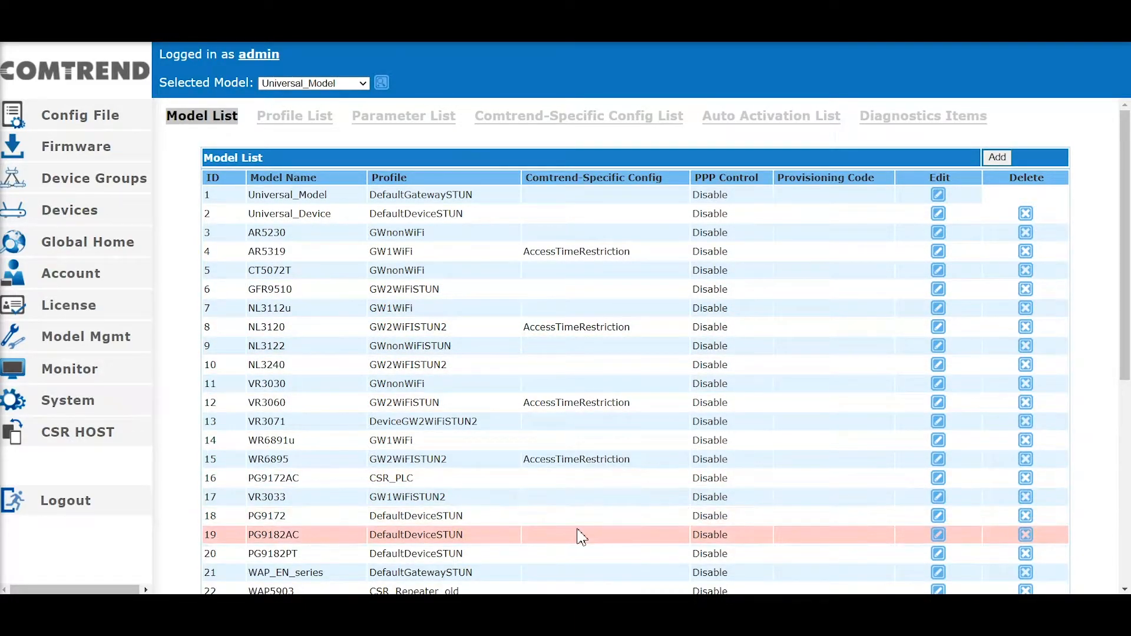
mouse_move(603, 515)
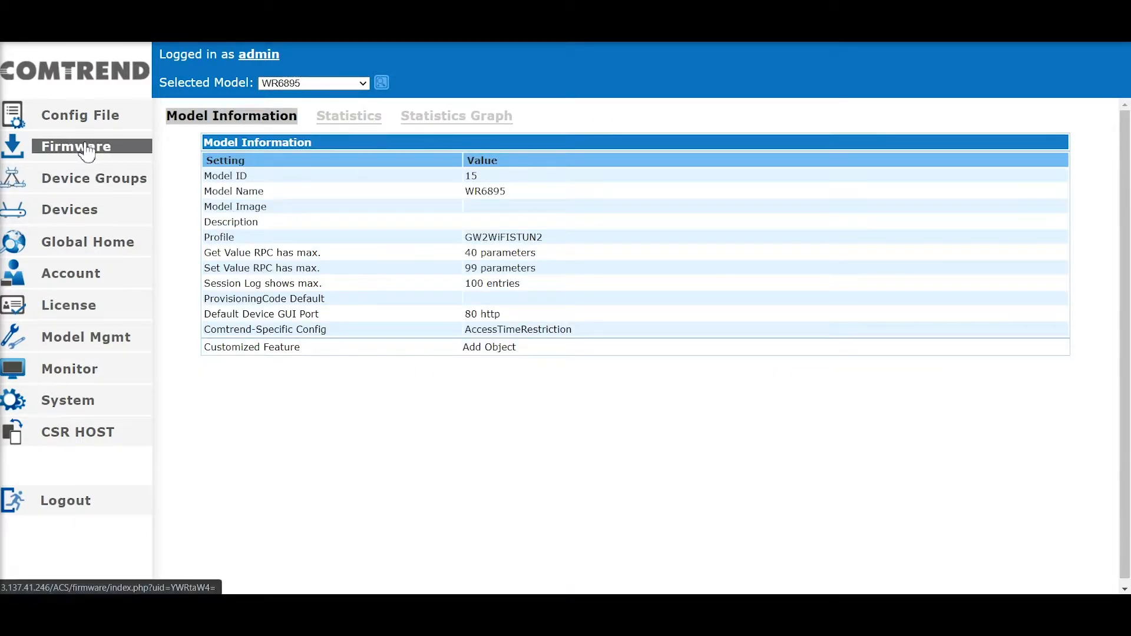
Review WR6895's firmware images, then its config file list with backupsettings.conf.
click(76, 146)
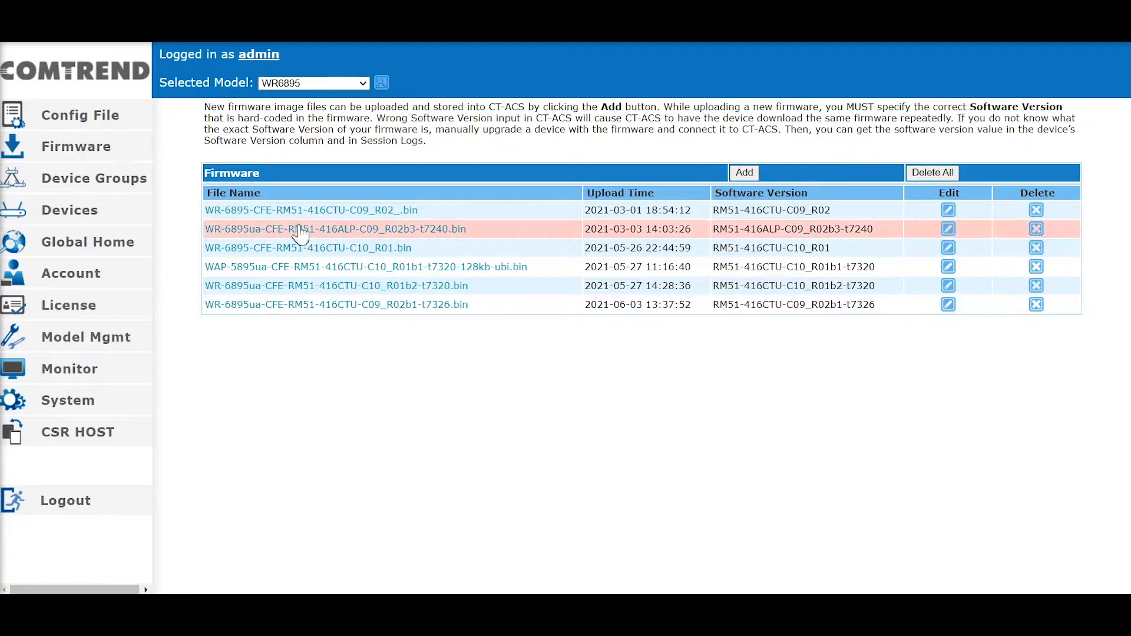
mouse_move(335, 285)
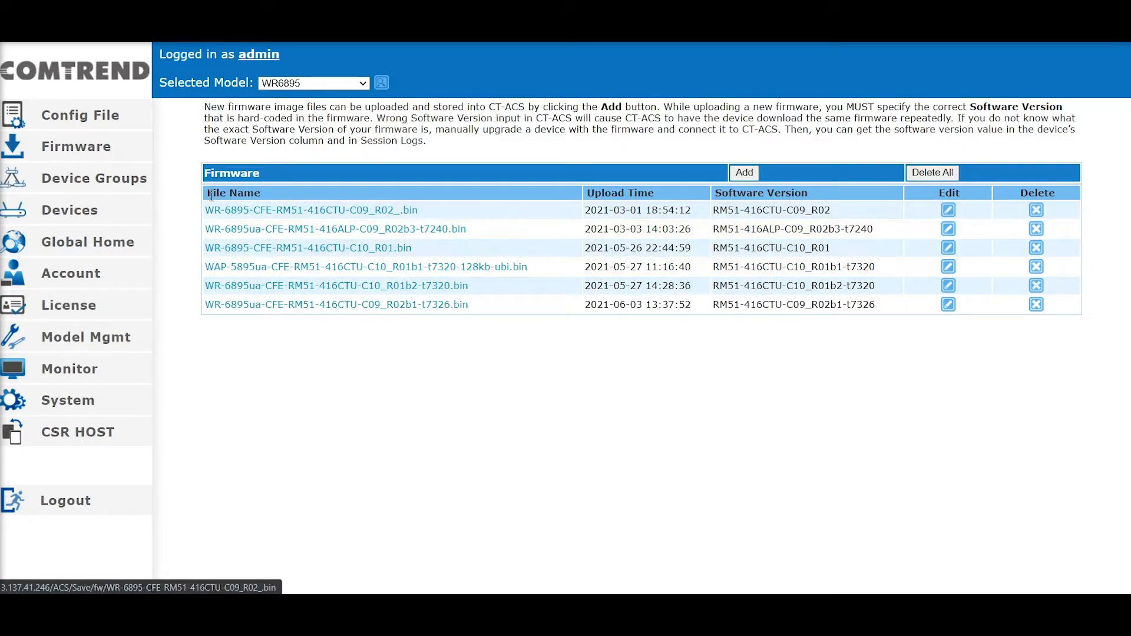
click(81, 114)
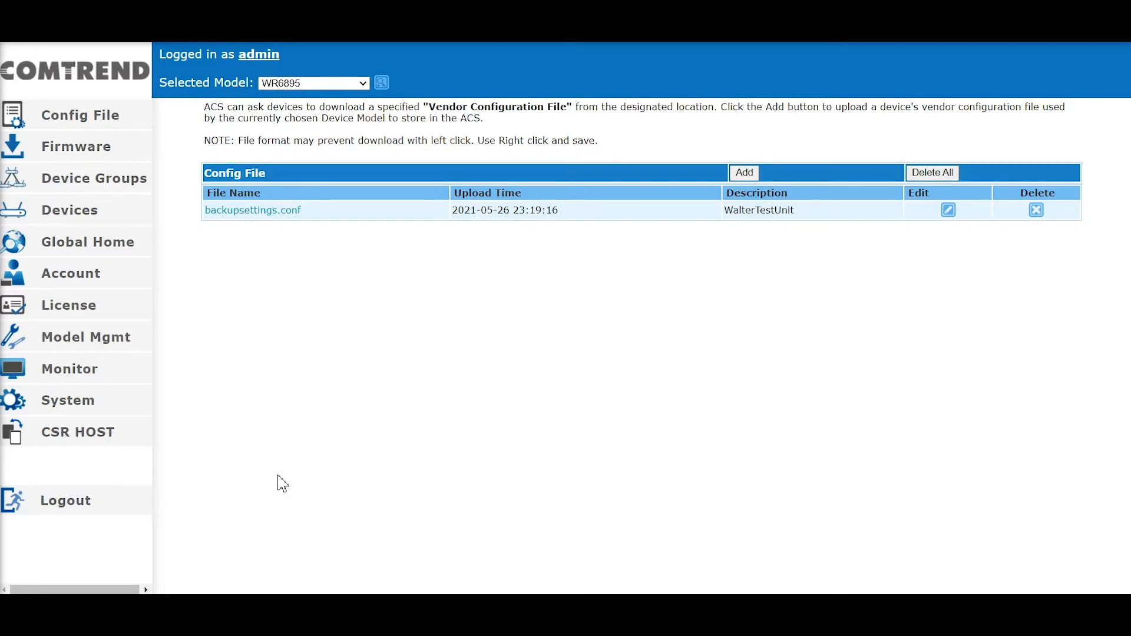
Select model CSR_PRT6301, list its devices and launch diagnostics for device 1c6499b4d942.
click(69, 210)
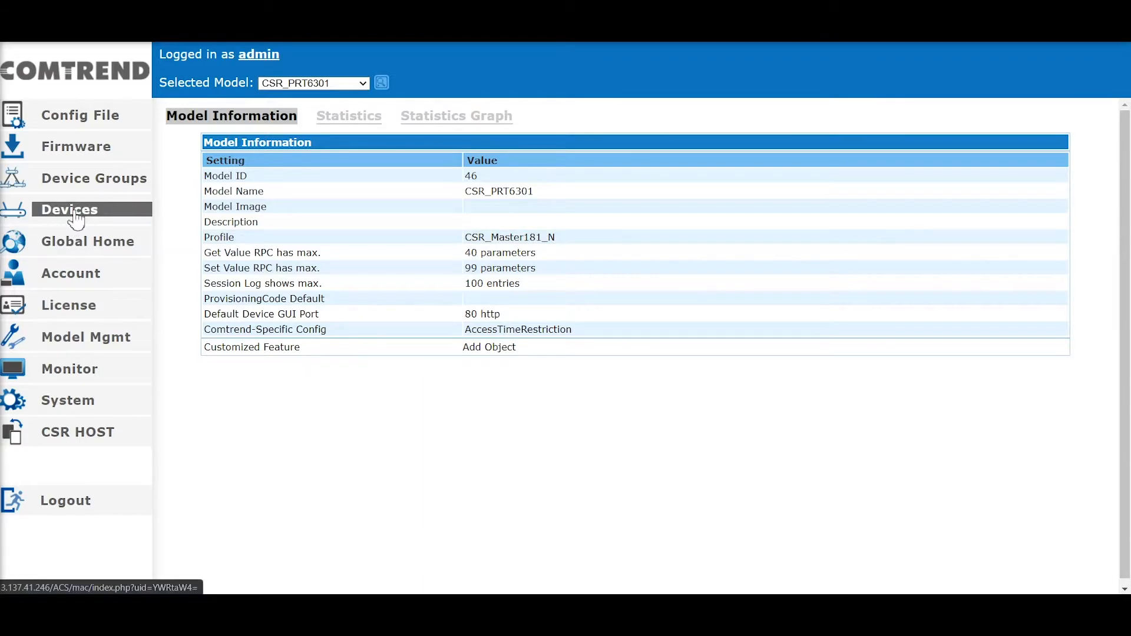
click(69, 210)
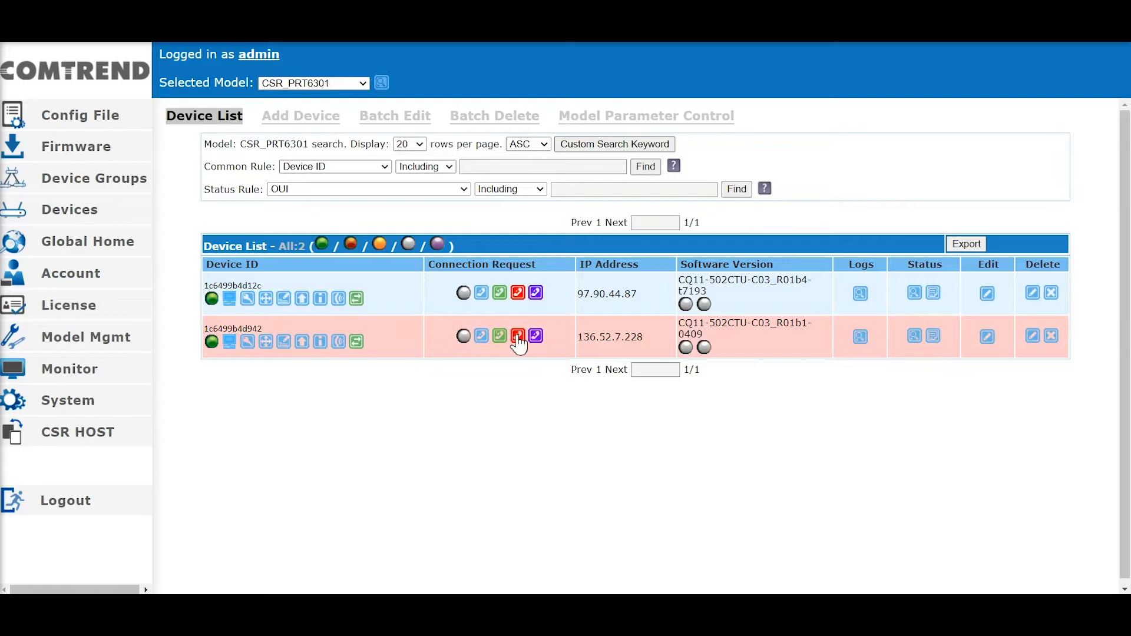
click(517, 336)
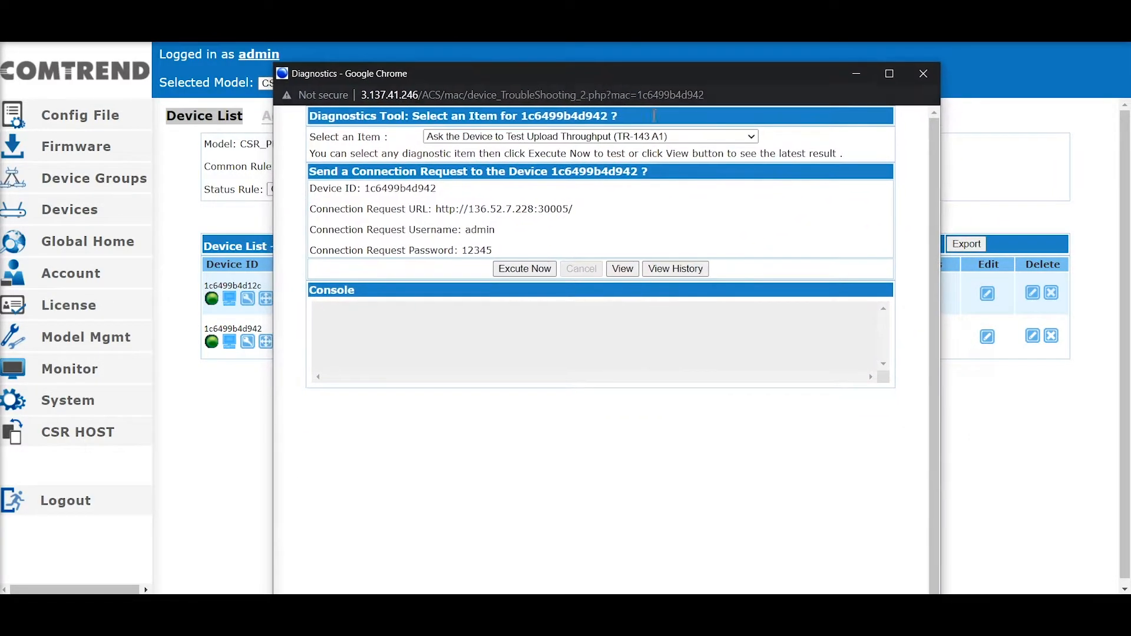
click(588, 137)
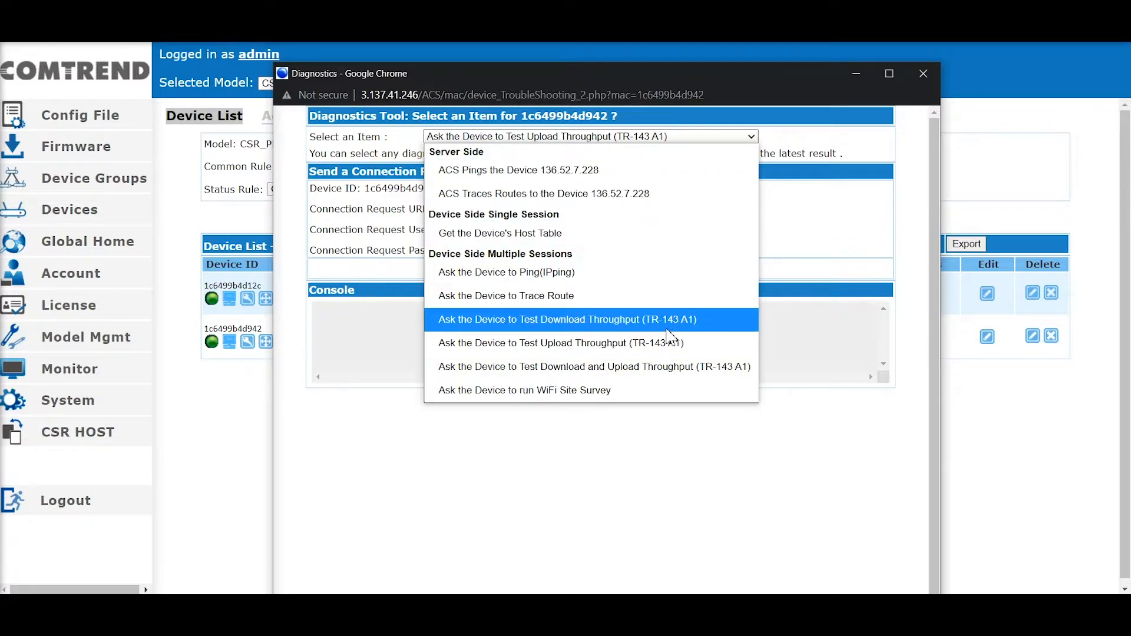
mouse_move(705, 326)
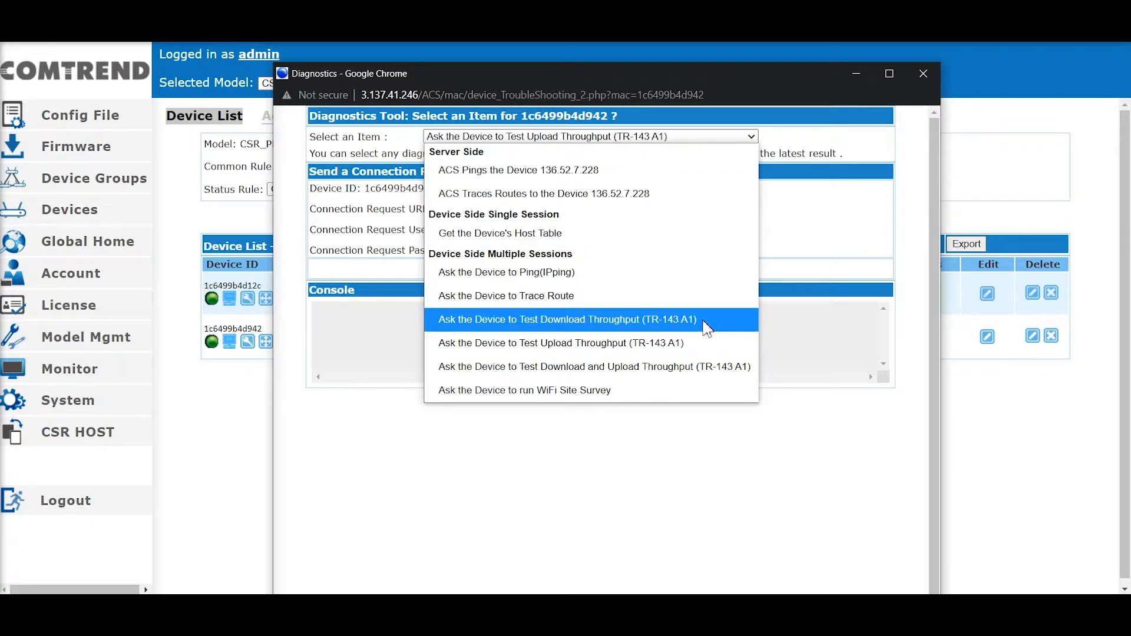
mouse_move(661, 278)
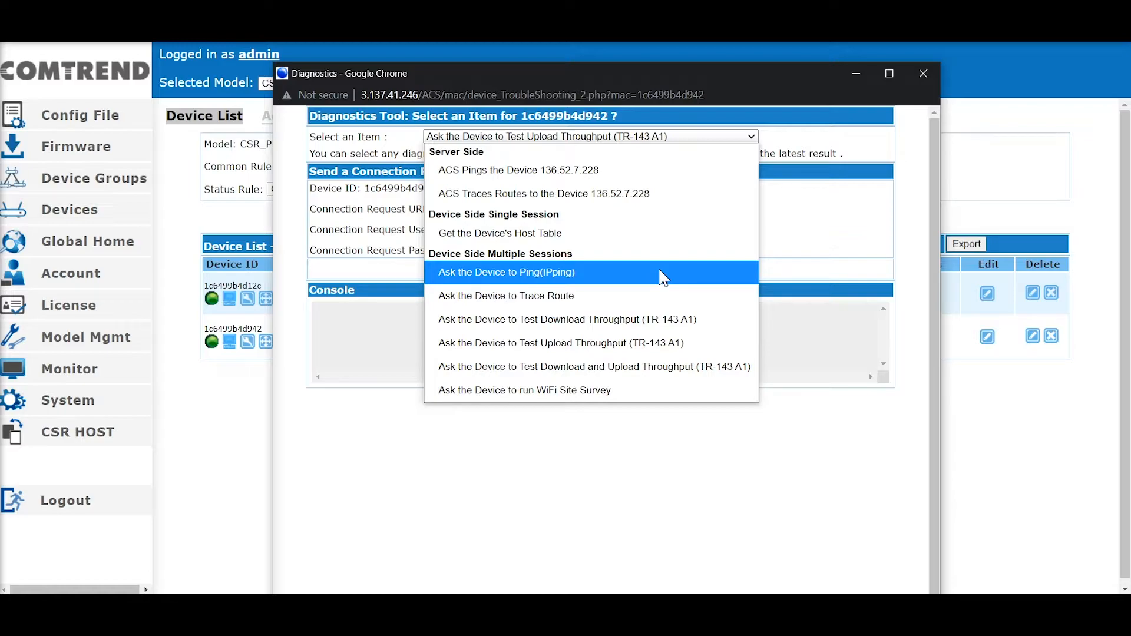
mouse_move(682, 390)
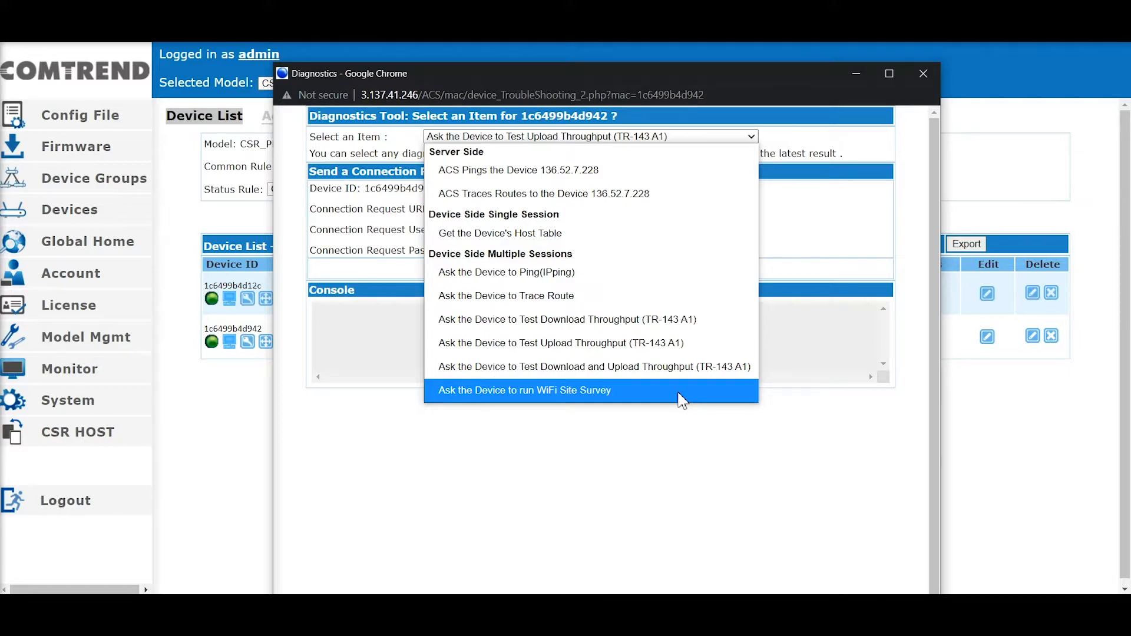
mouse_move(602, 233)
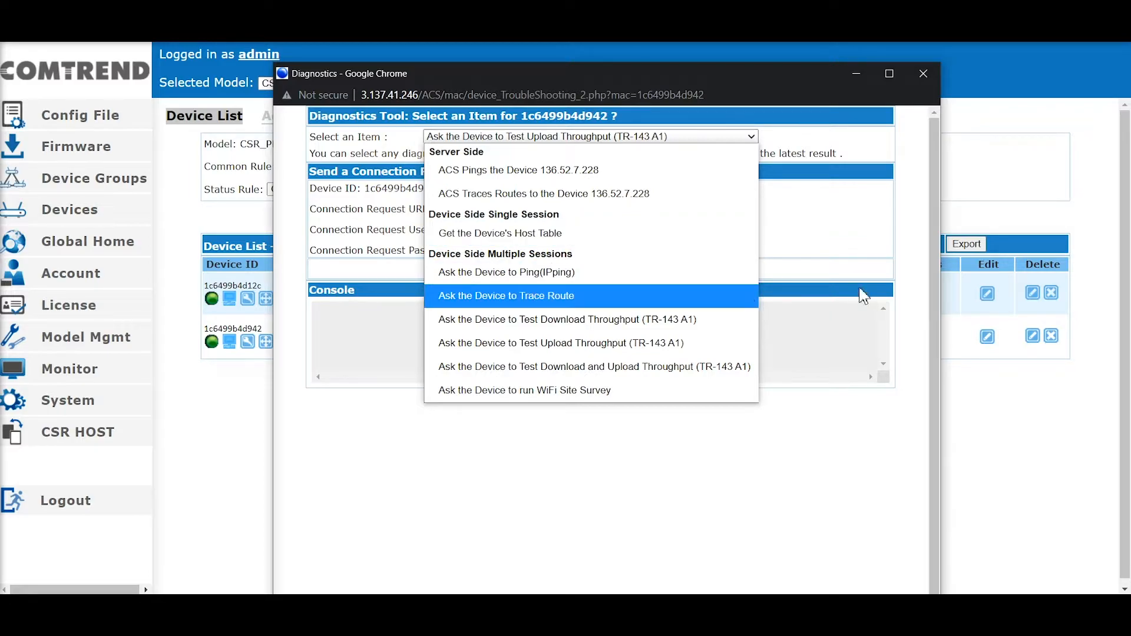
click(923, 73)
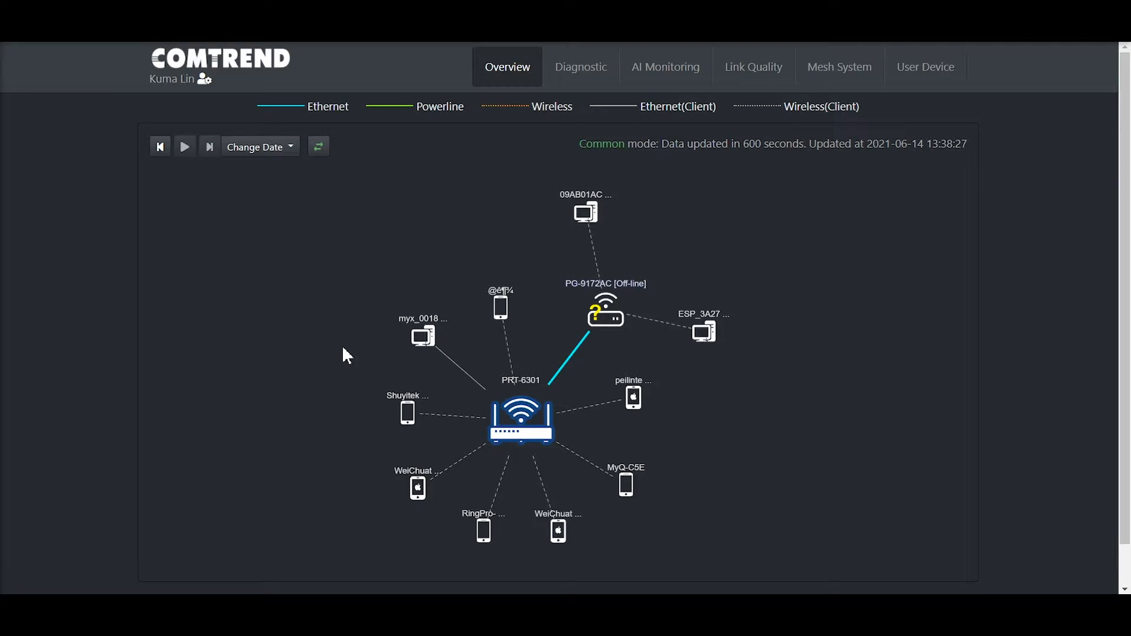
mouse_move(697, 533)
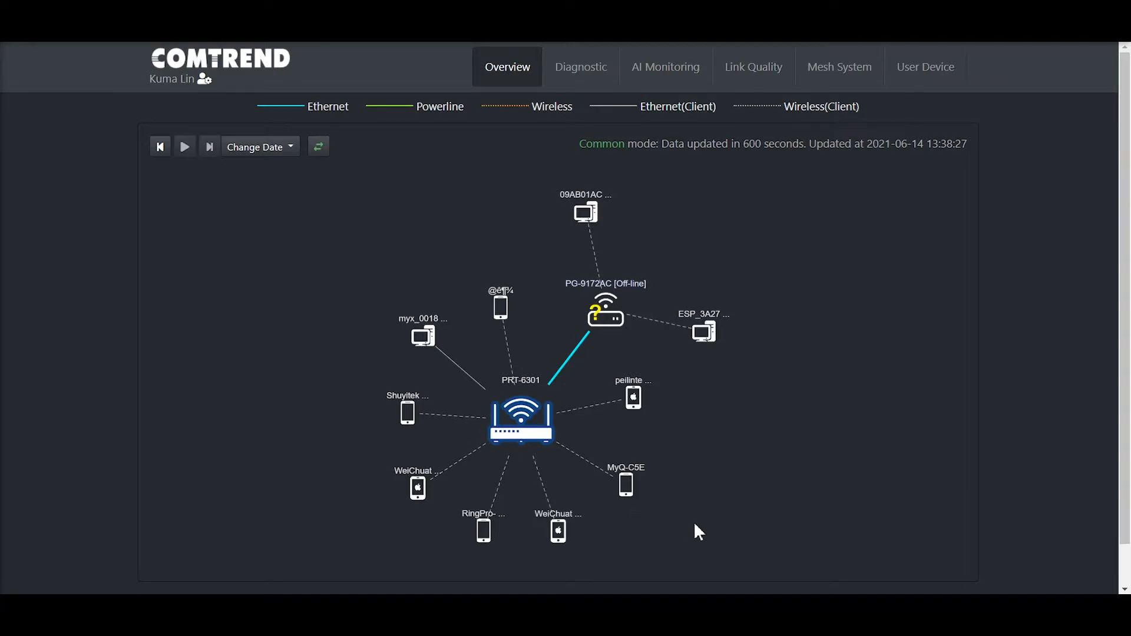
mouse_move(520, 422)
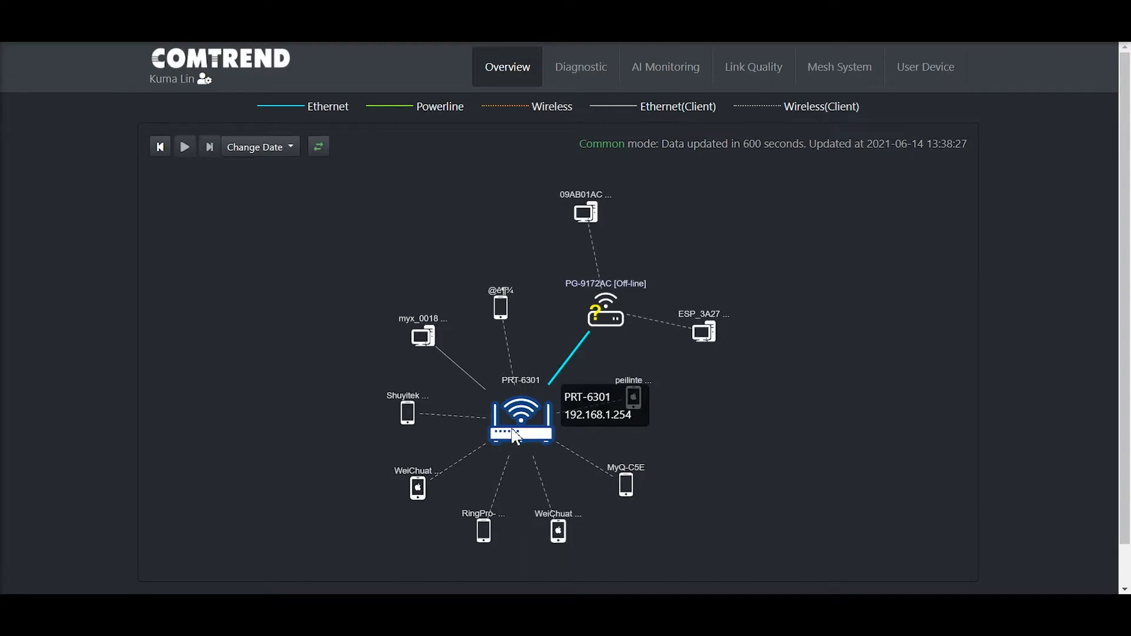
mouse_move(616, 332)
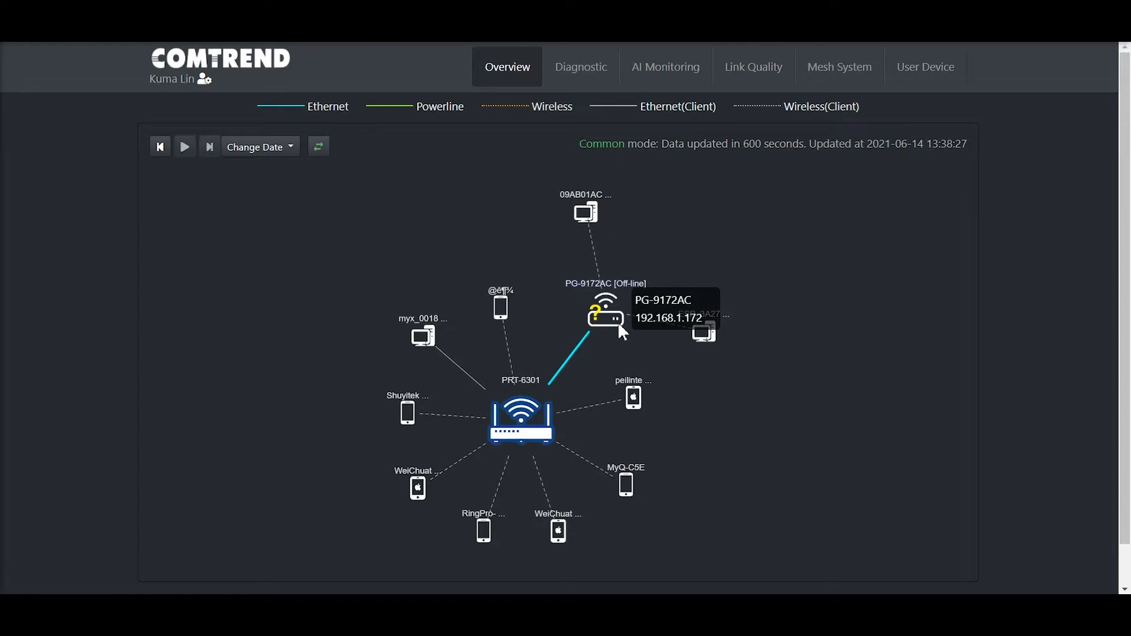
mouse_move(614, 335)
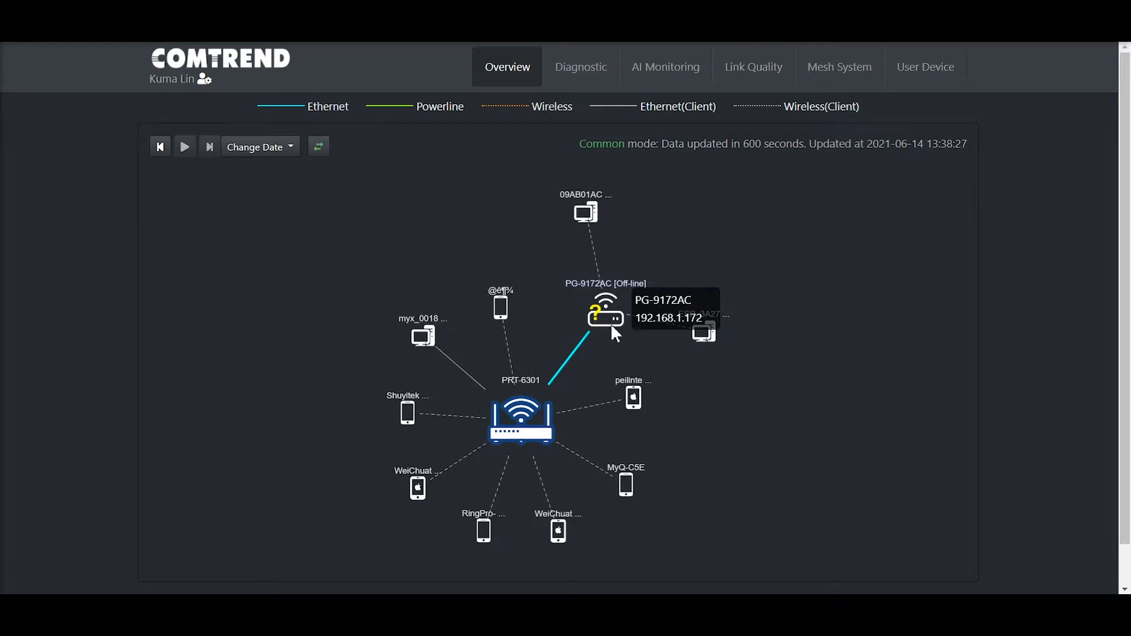
mouse_move(588, 157)
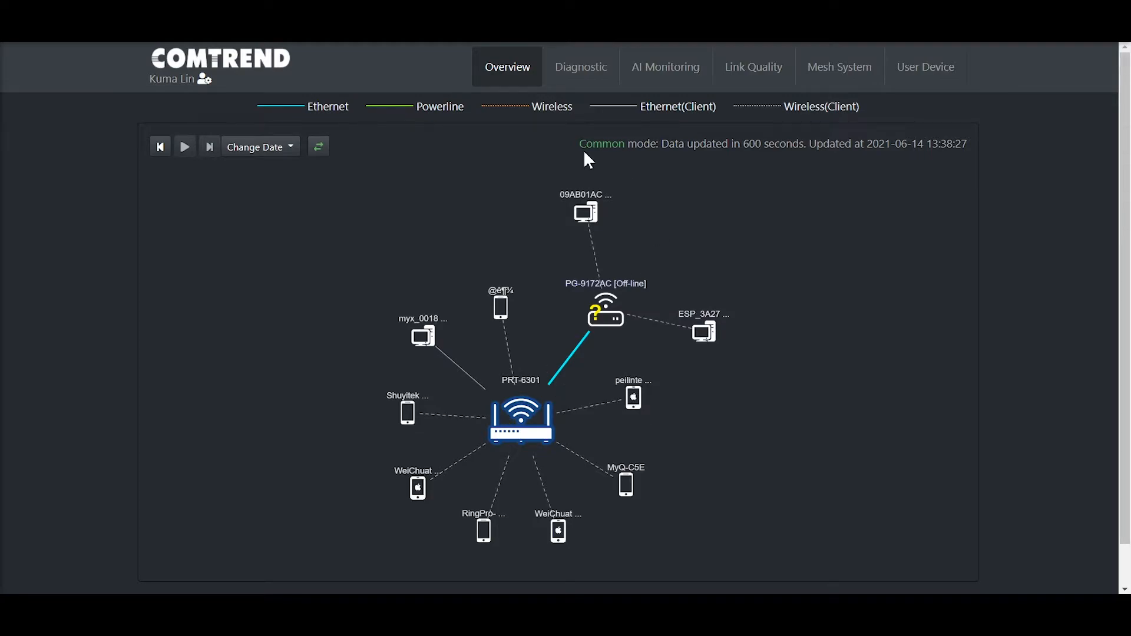
mouse_move(712, 353)
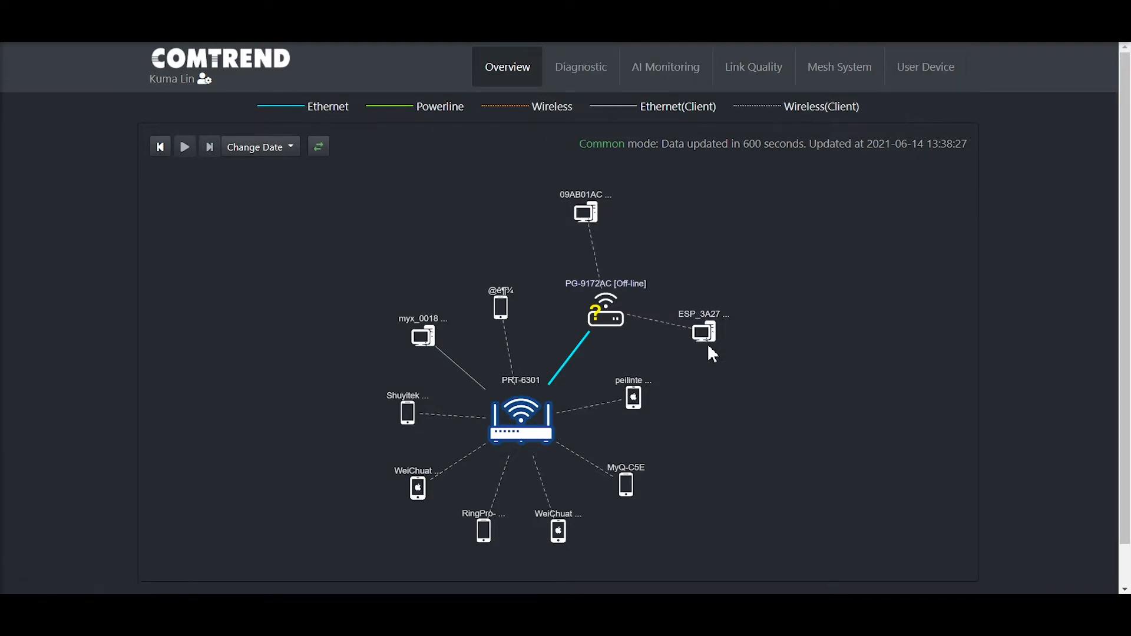
mouse_move(313, 323)
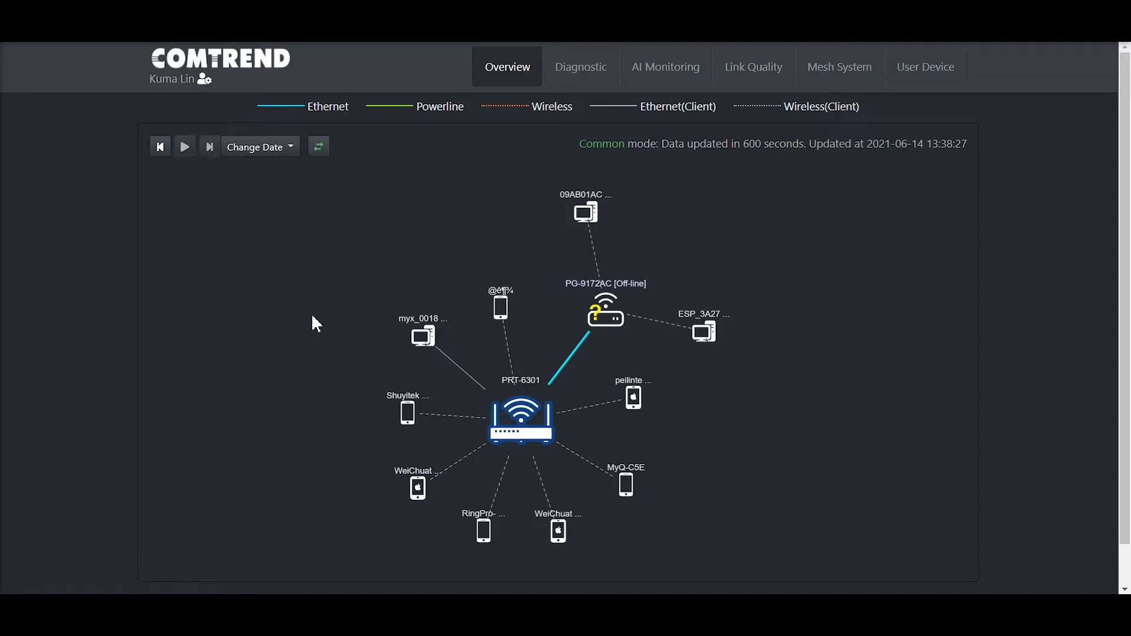
mouse_move(815, 303)
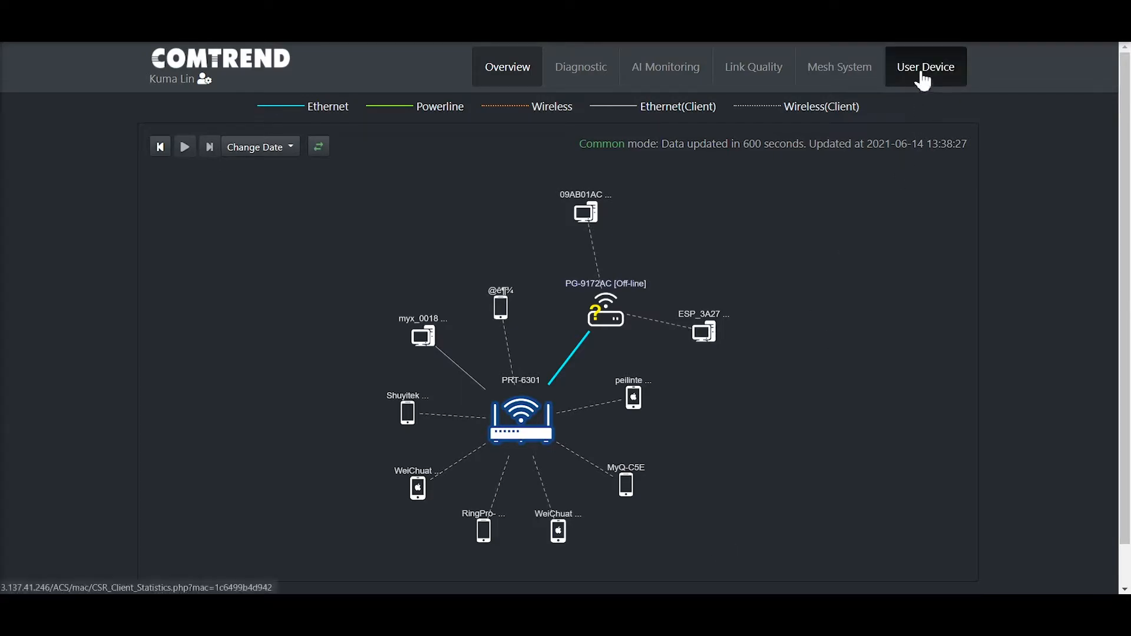
View the User Device table of connected clients, then move to the Diagnostic health overview.
click(926, 66)
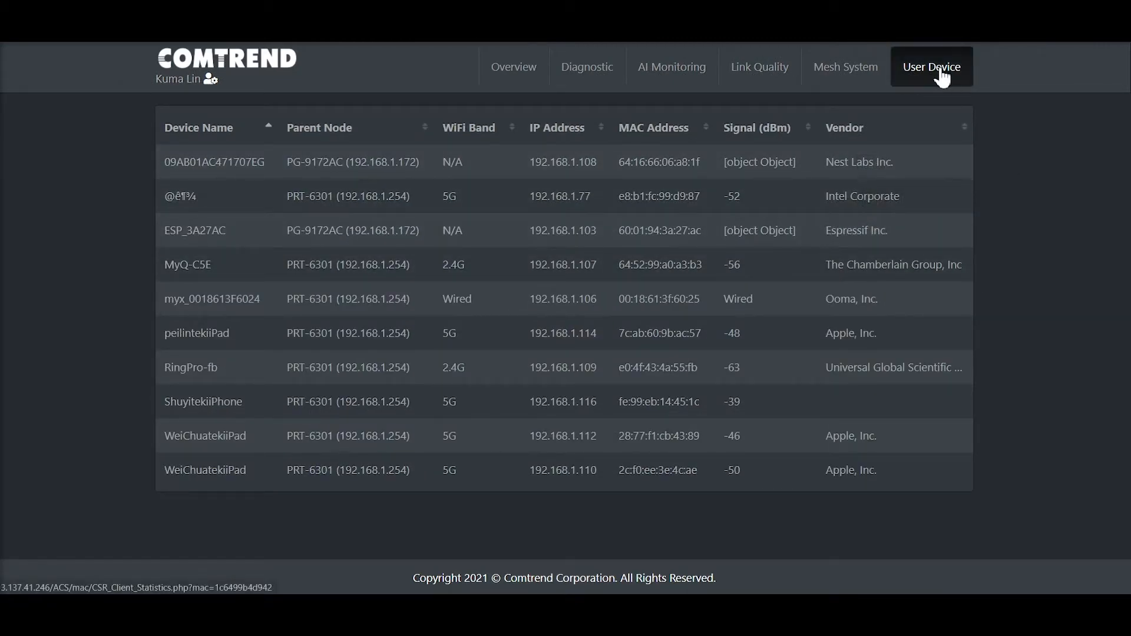
mouse_move(586, 66)
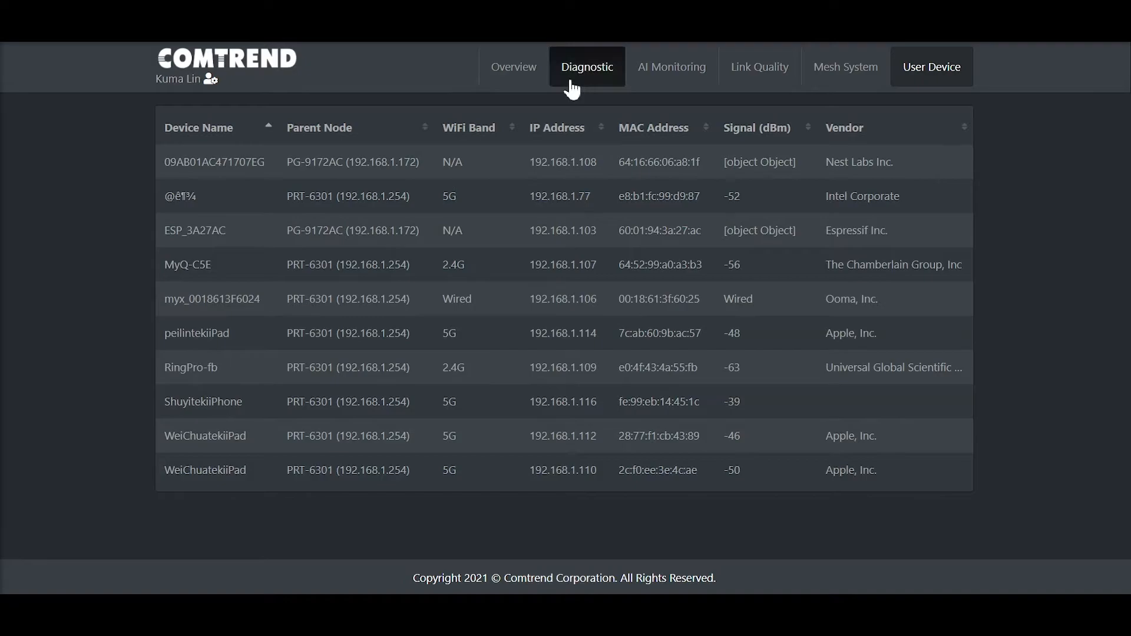
click(587, 66)
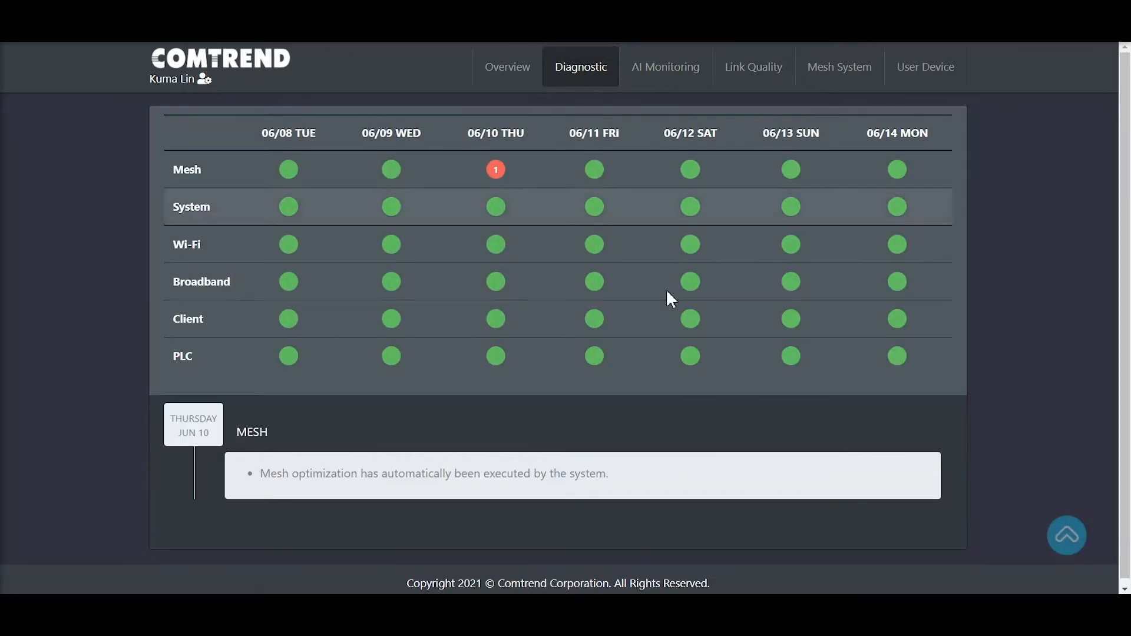
mouse_move(656, 258)
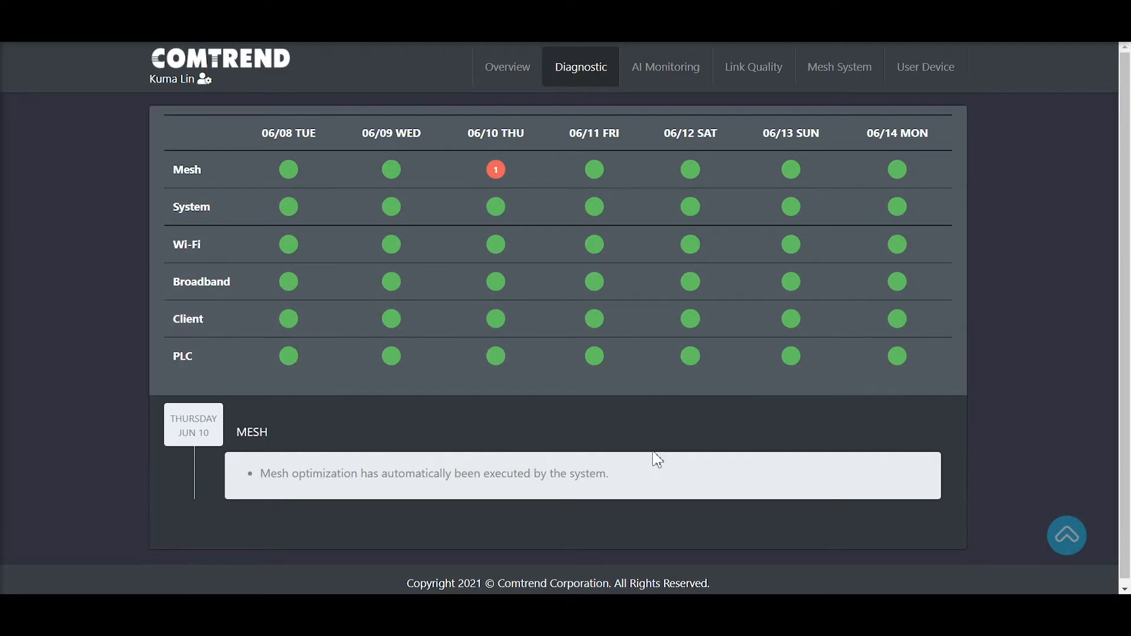
Hover the red Mesh indicator for 06/10 to read the automatic mesh optimization note.
drag(551, 473, 608, 473)
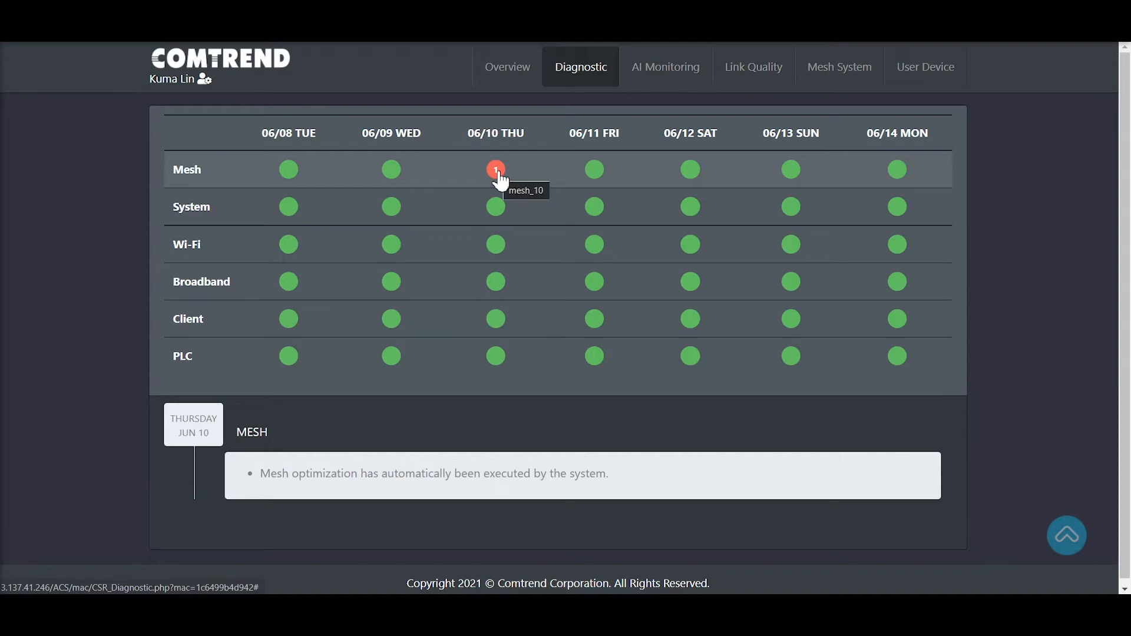
mouse_move(505, 180)
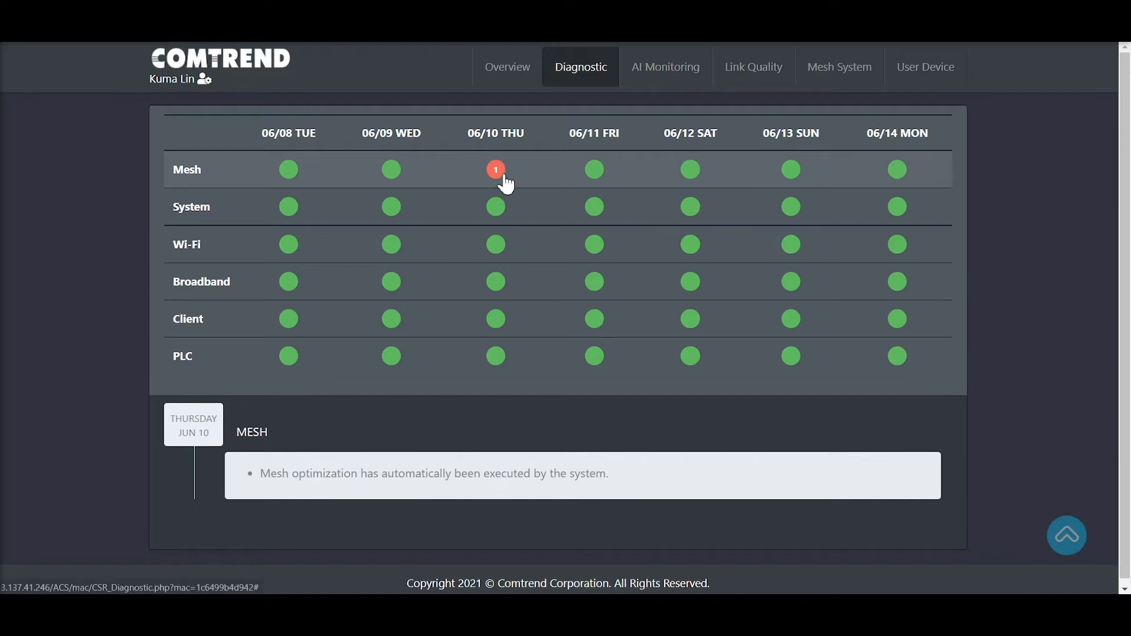
mouse_move(495, 170)
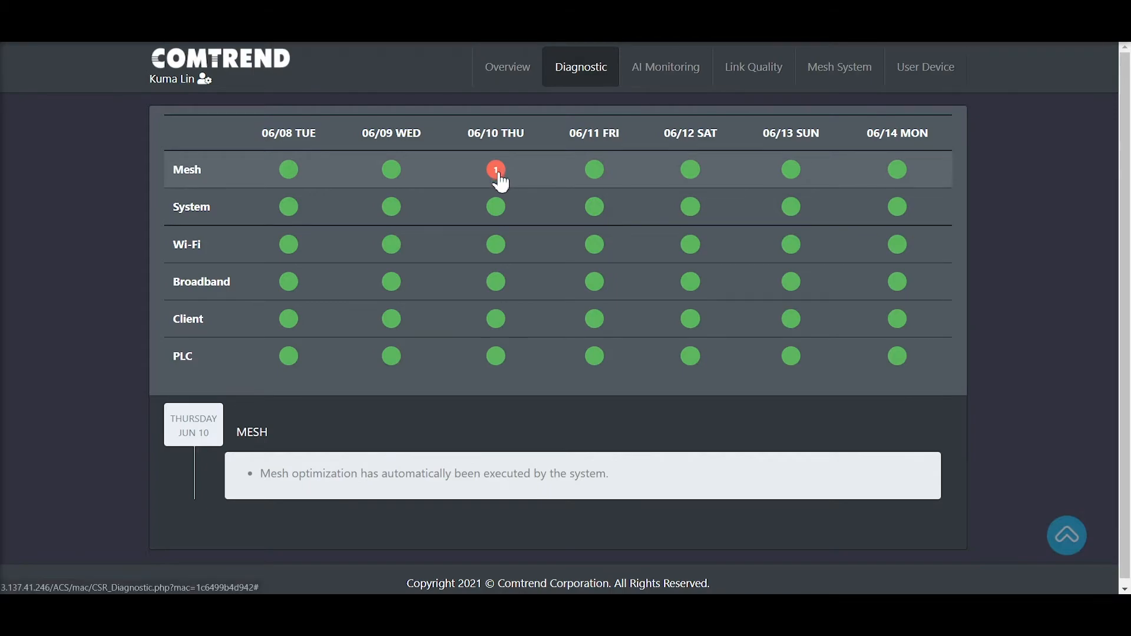
mouse_move(613, 492)
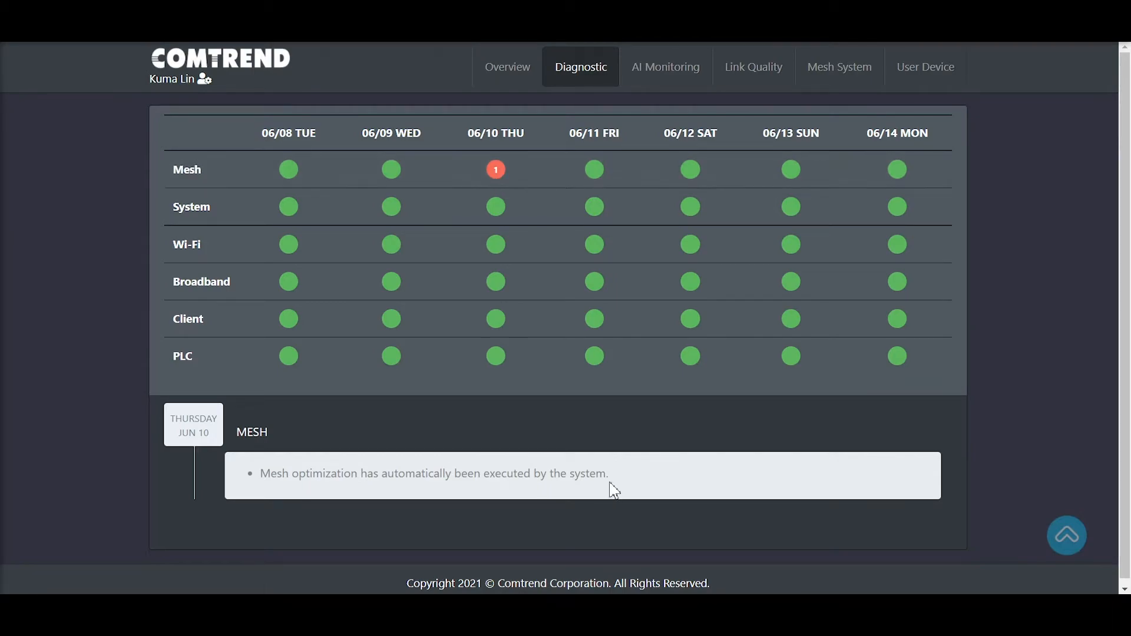
mouse_move(534, 179)
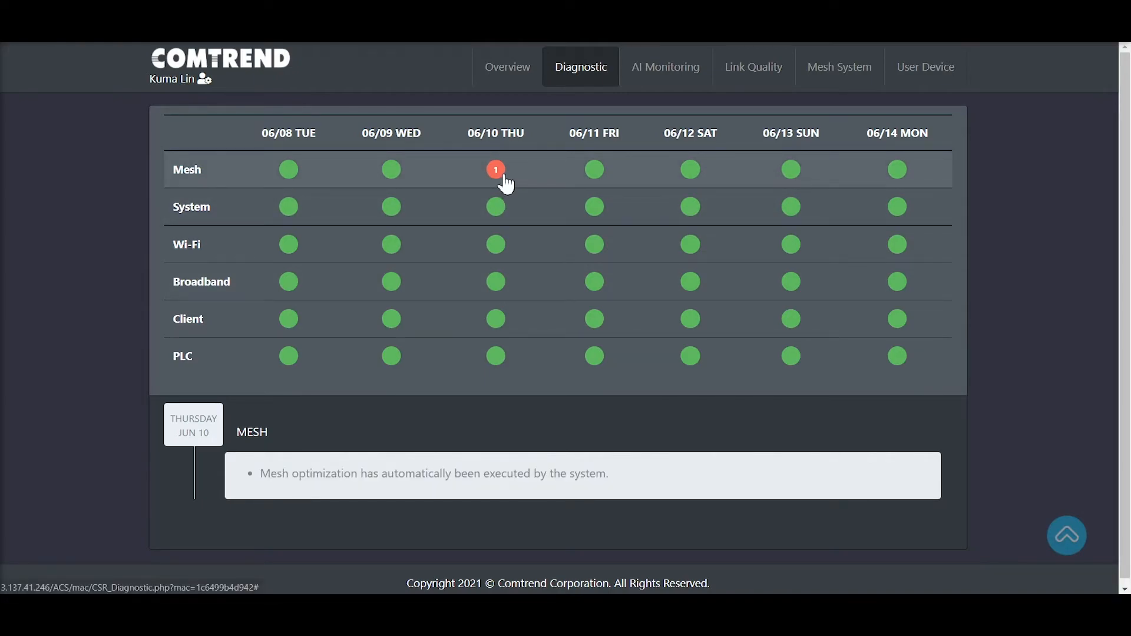
mouse_move(496, 170)
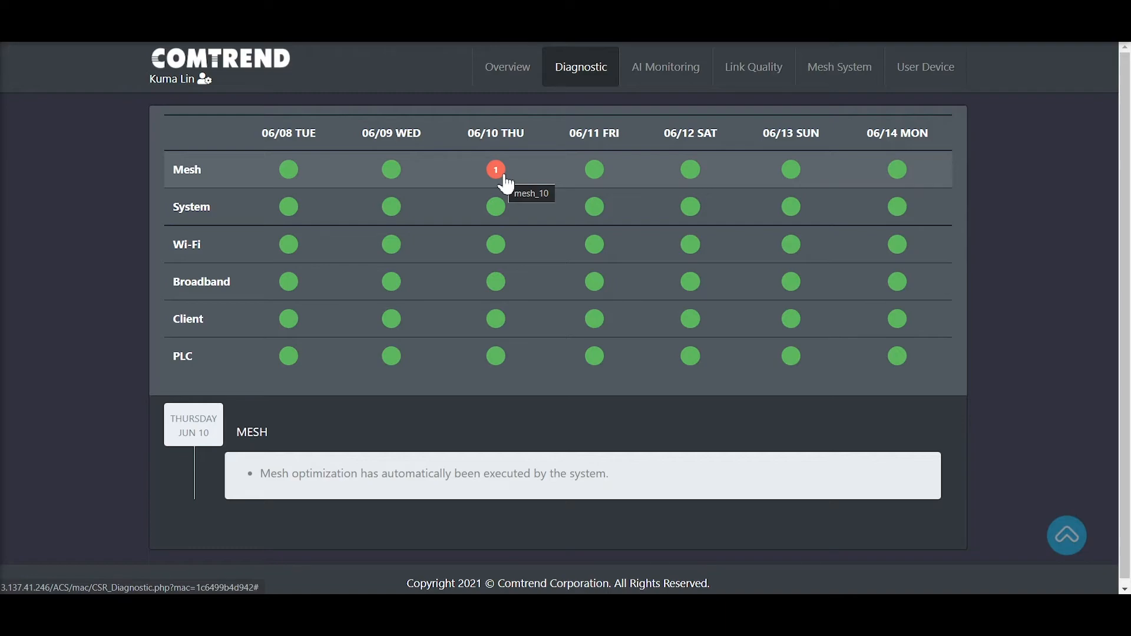
Review AI Monitoring charts: Internet Traffic, Internet Speed, then PG-9172AC's weekly Mesh AP Speed.
click(665, 66)
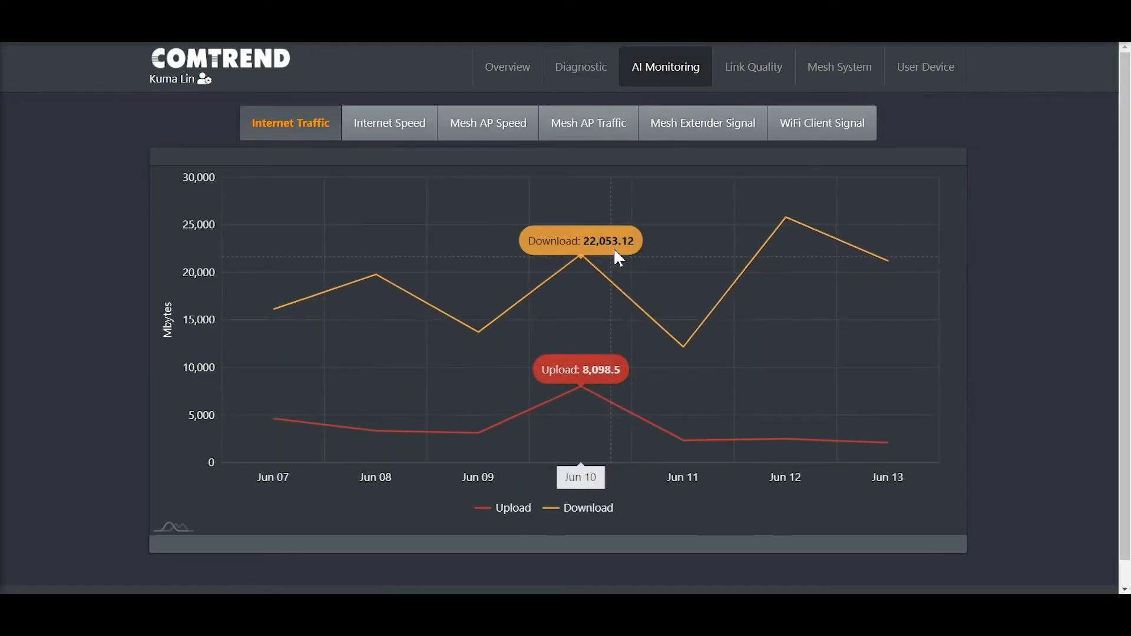
mouse_move(300, 168)
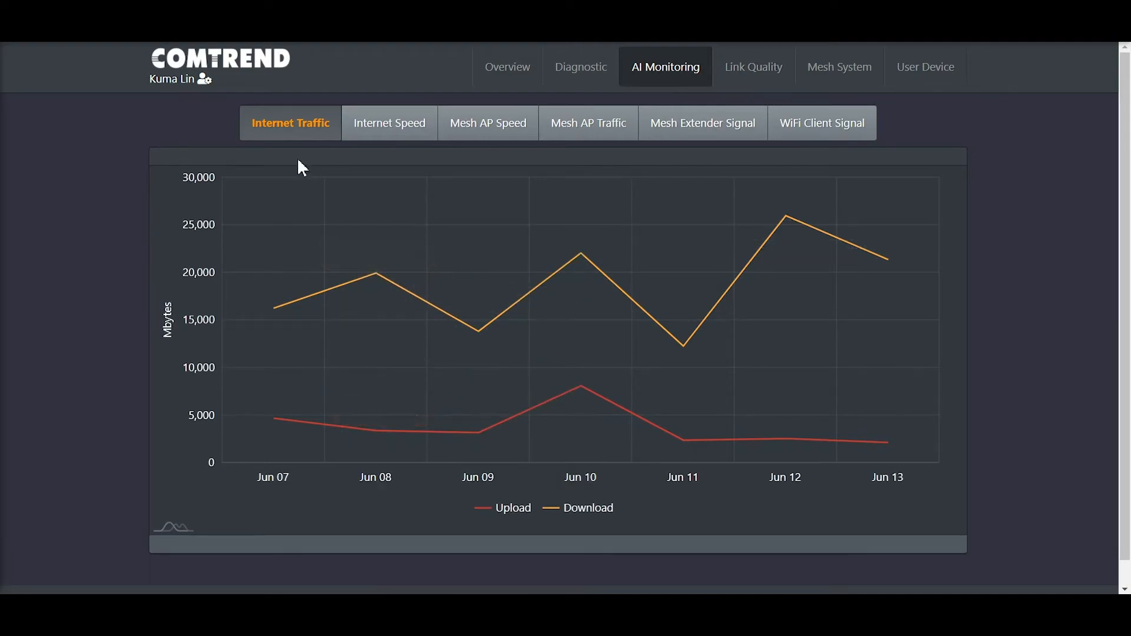
mouse_move(274, 230)
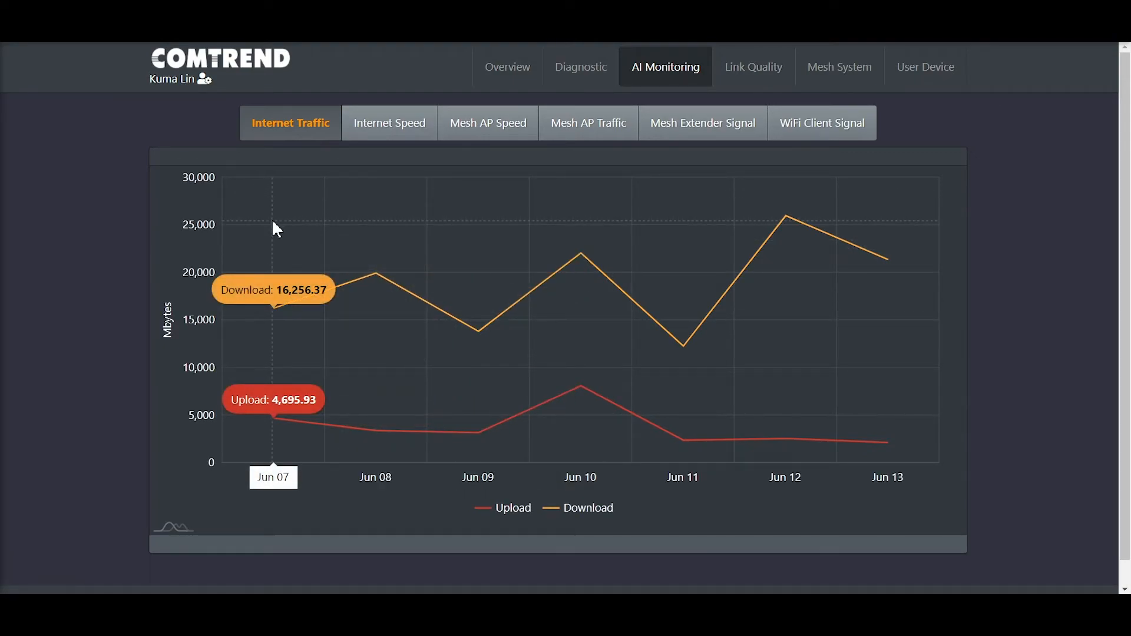
mouse_move(622, 278)
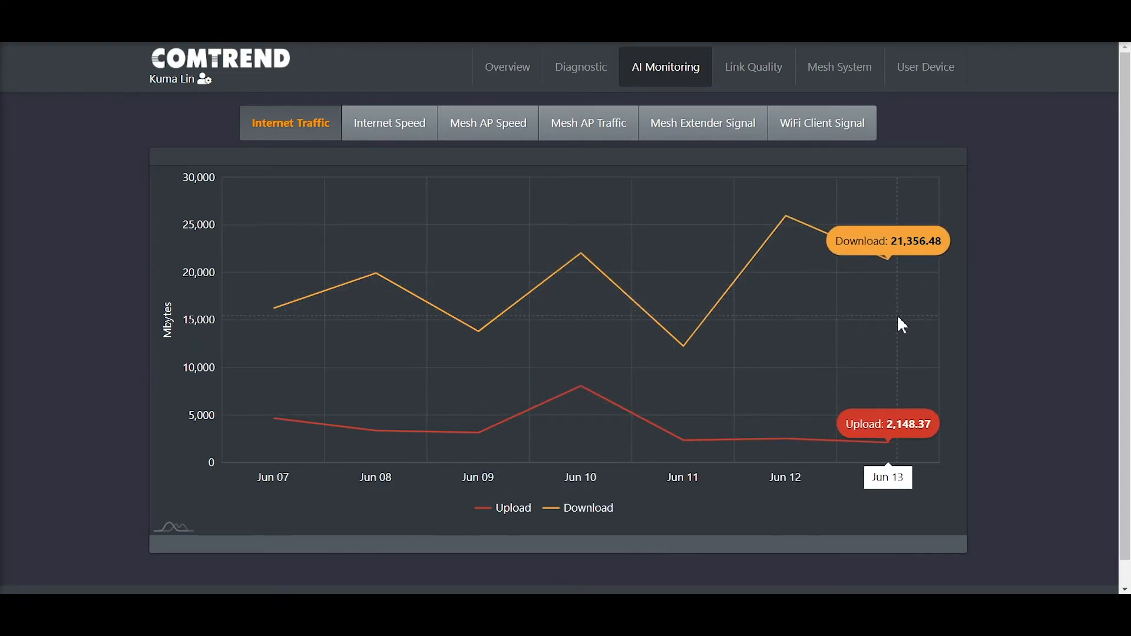
mouse_move(390, 122)
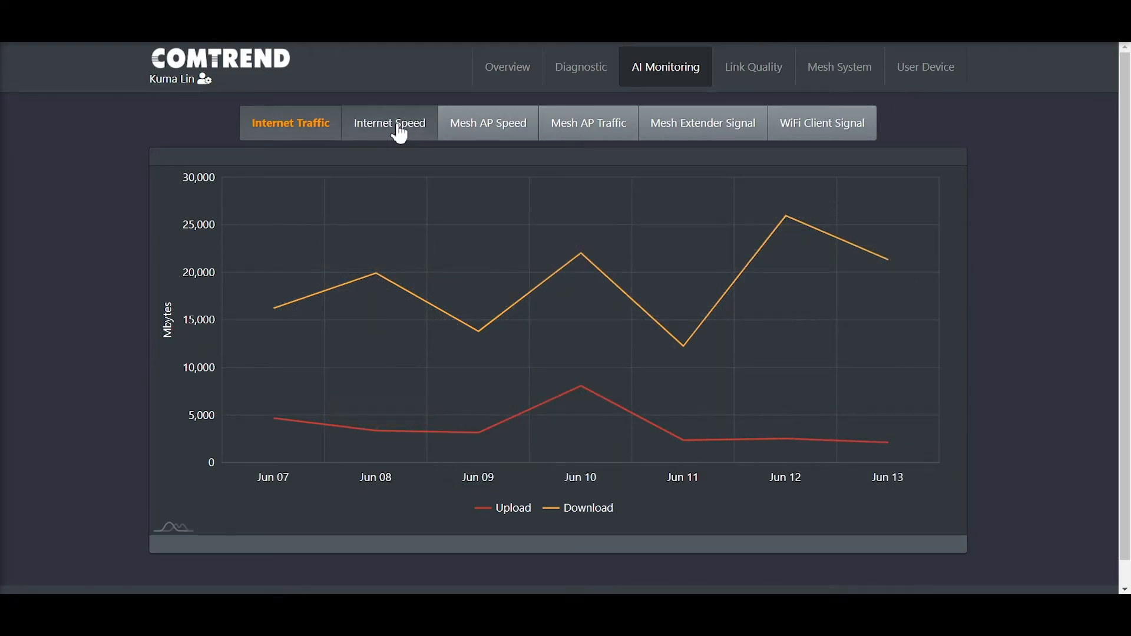
click(388, 122)
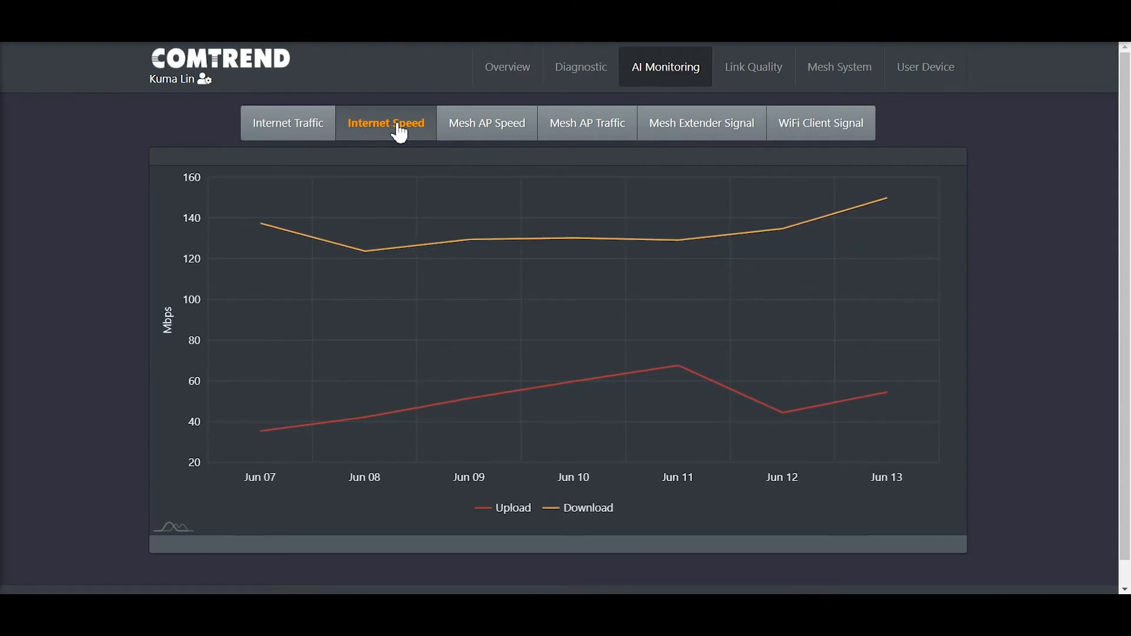
mouse_move(271, 231)
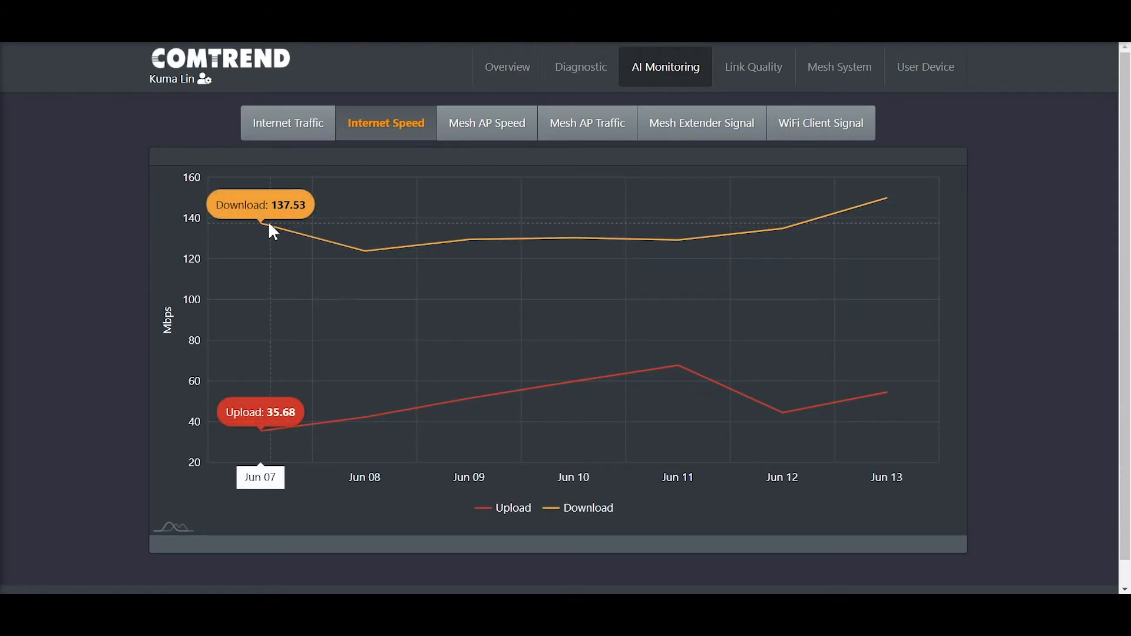
mouse_move(588, 263)
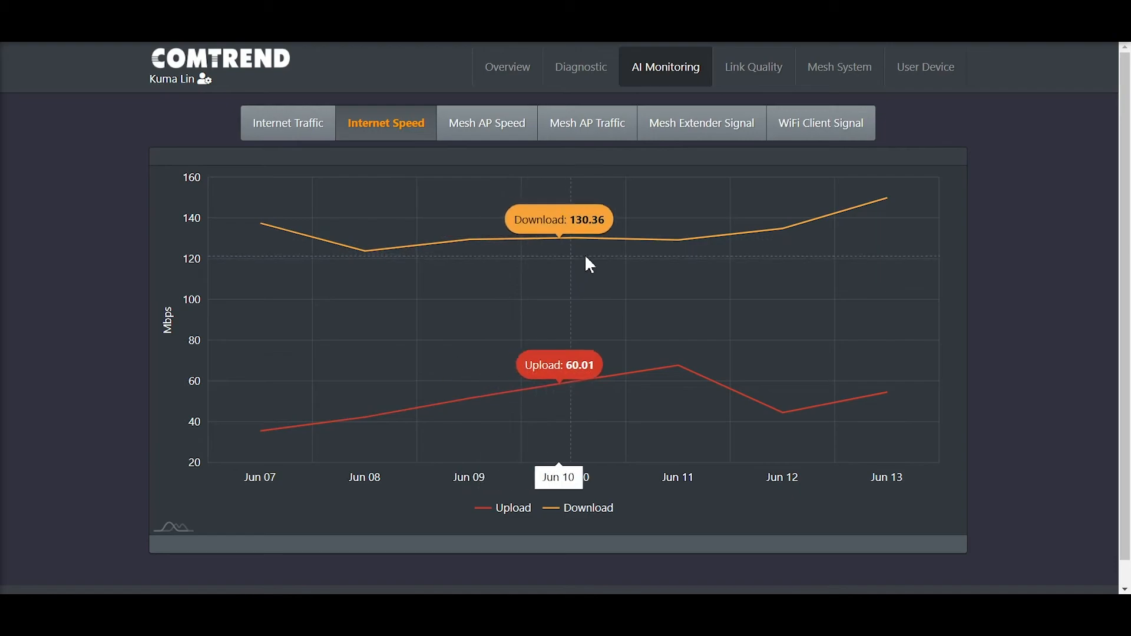
mouse_move(783, 287)
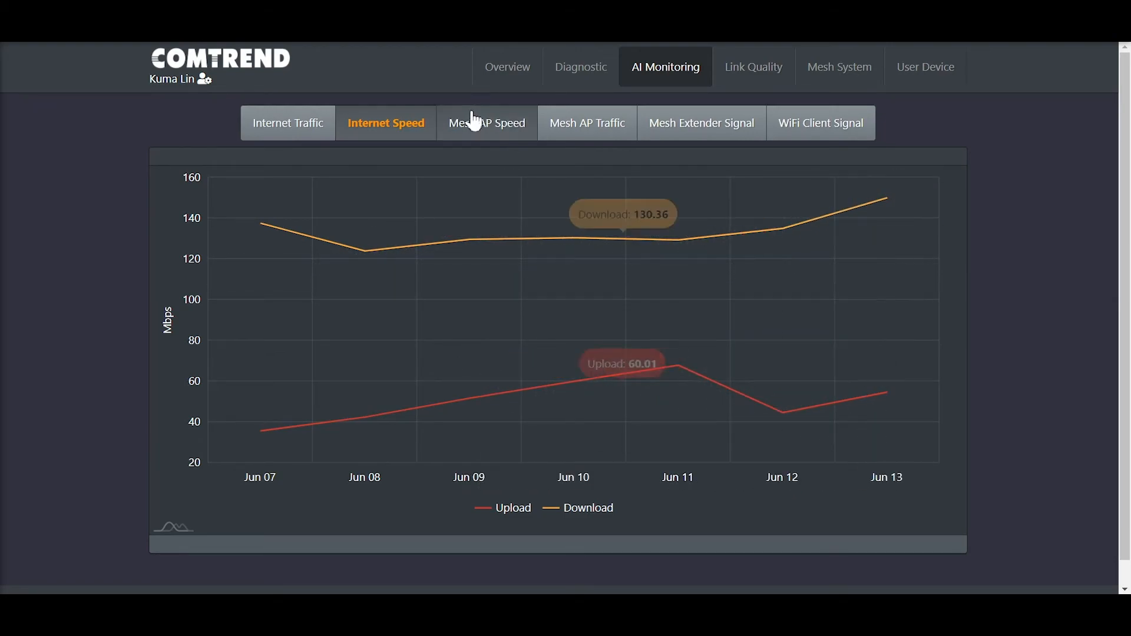
click(484, 123)
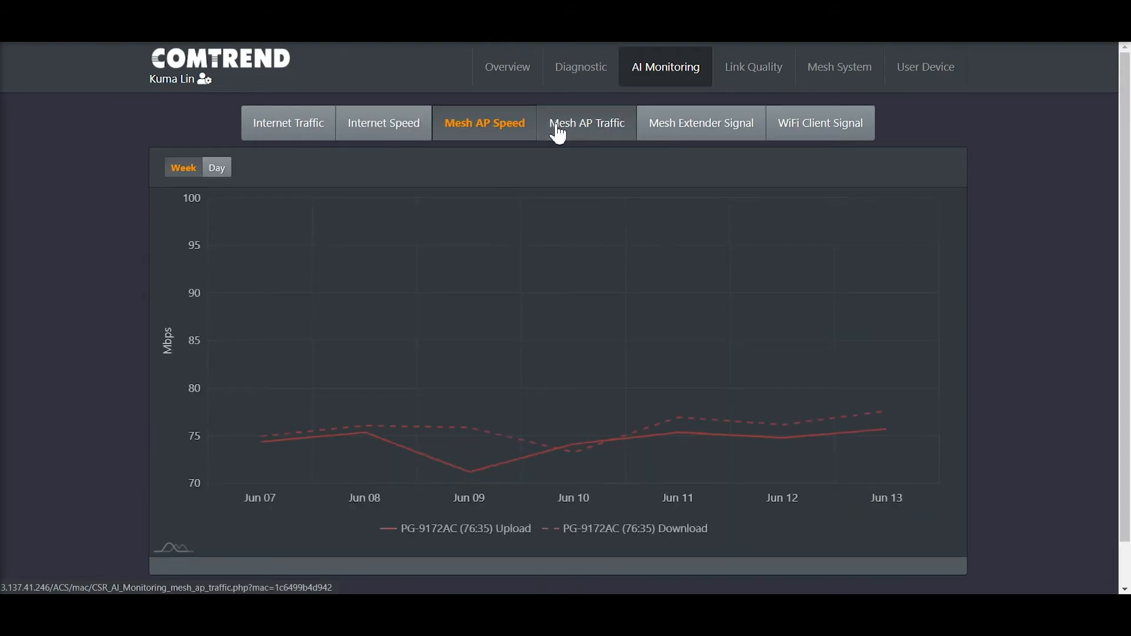
mouse_move(339, 293)
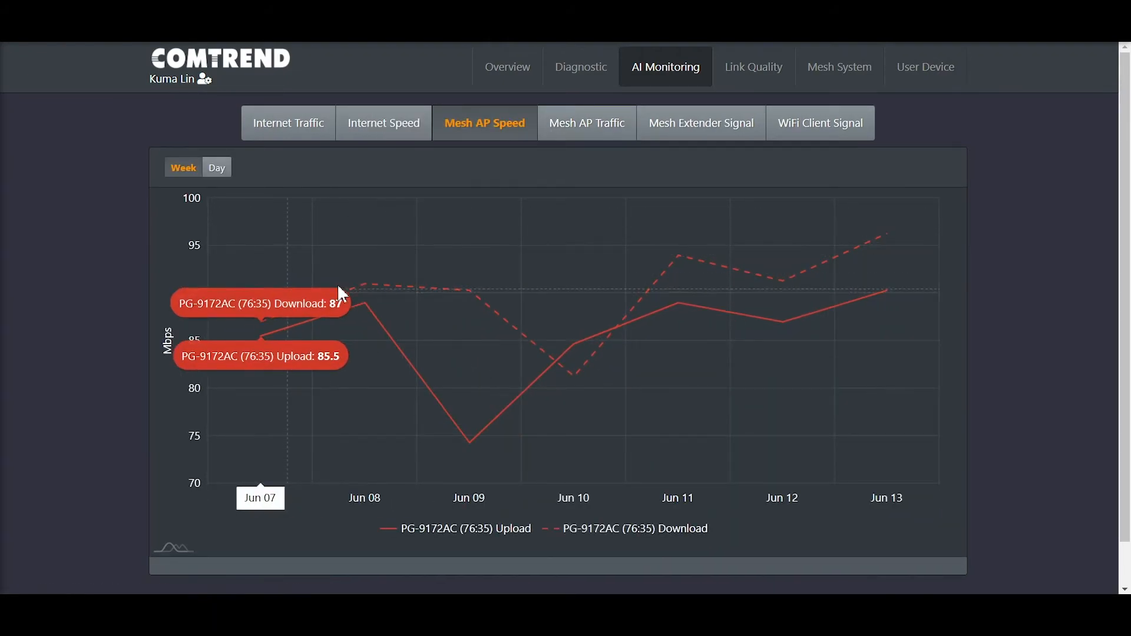
Show Link Quality recent speed tests (~758–795 Mbps down, 360–682 Mbps up) down to Test Now.
click(753, 66)
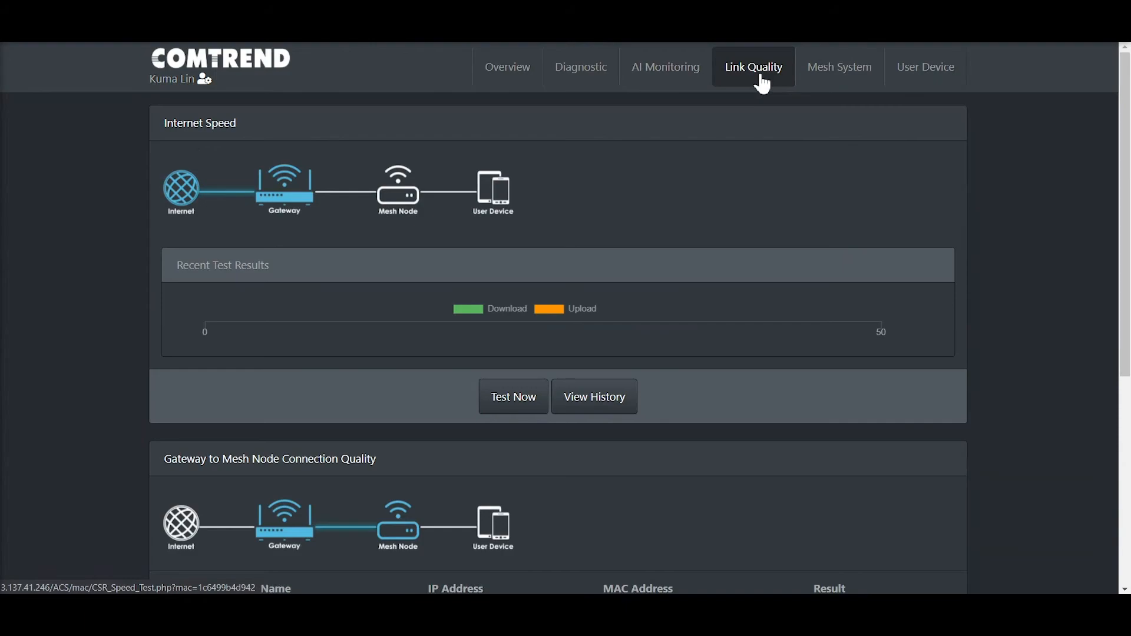
click(594, 396)
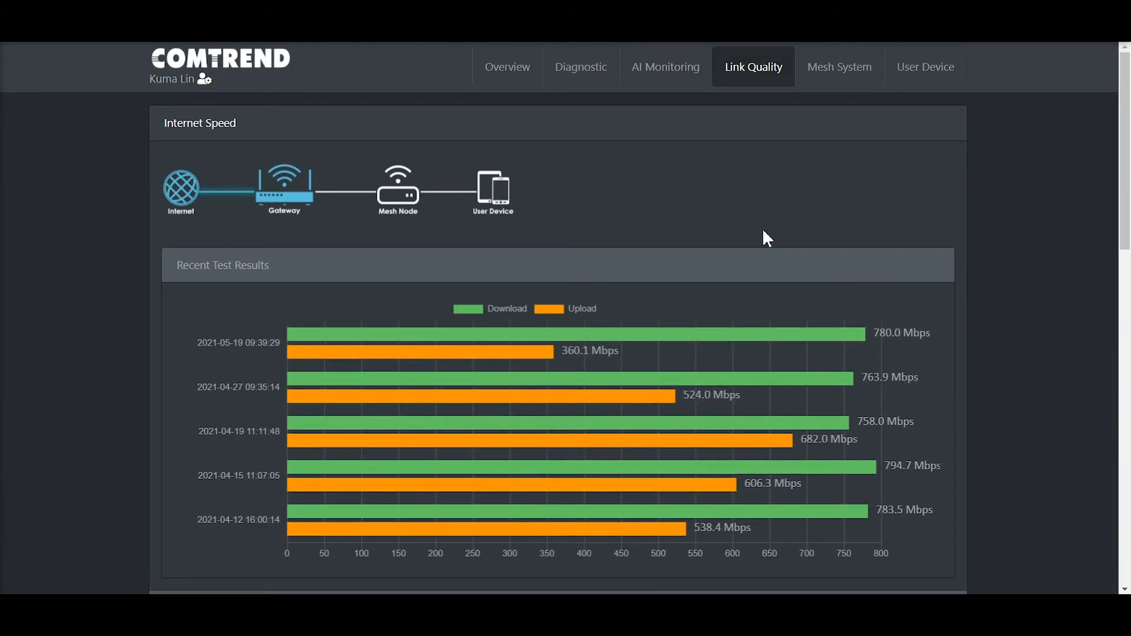
scroll(down, 3)
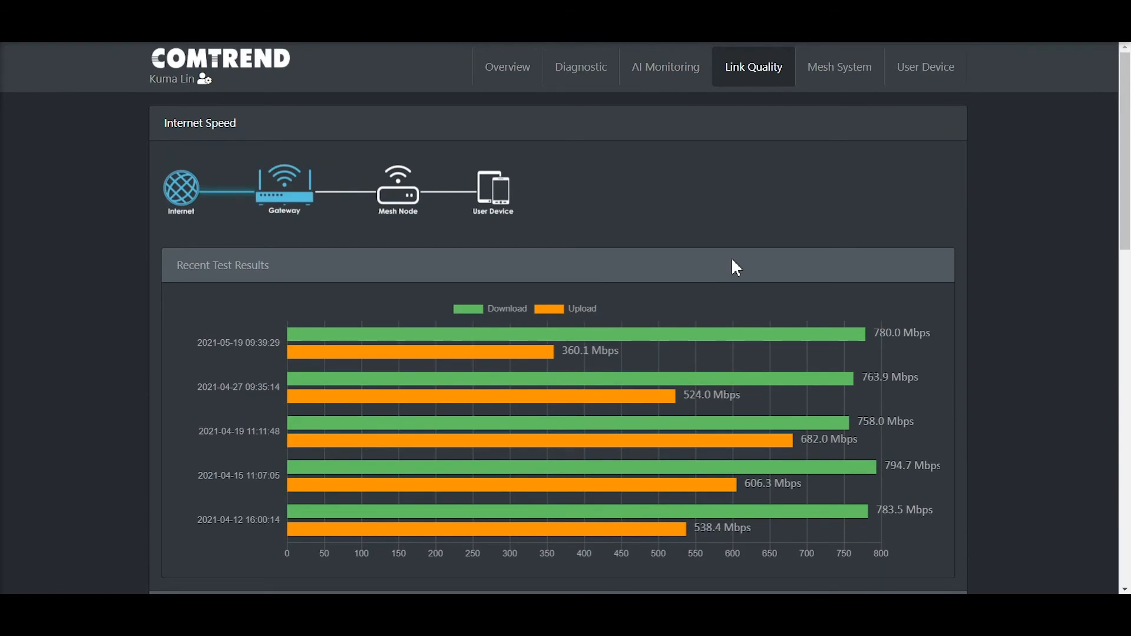
scroll(down, 3)
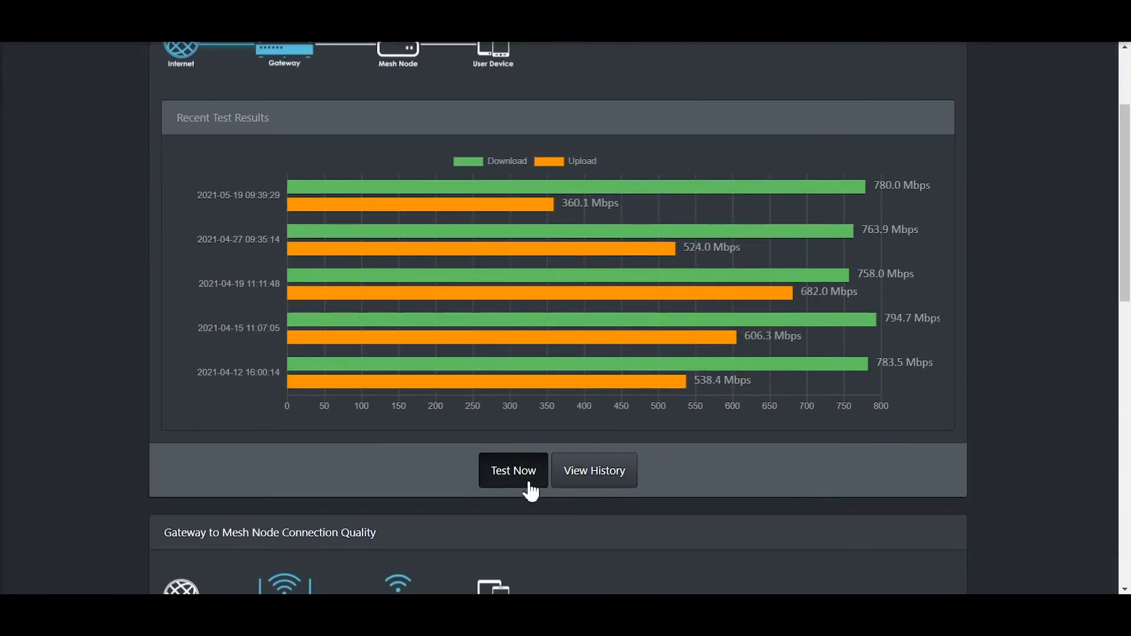